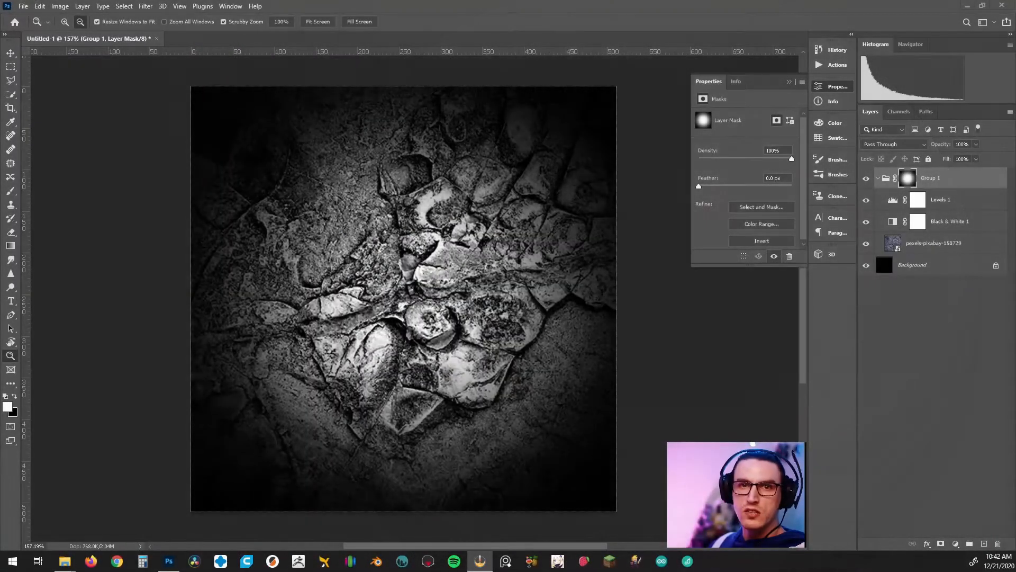
- Search Pexels for 'metal texture' from the suggestion and browse the photo results
{"action": "left_click", "coordinate": [933, 243]}
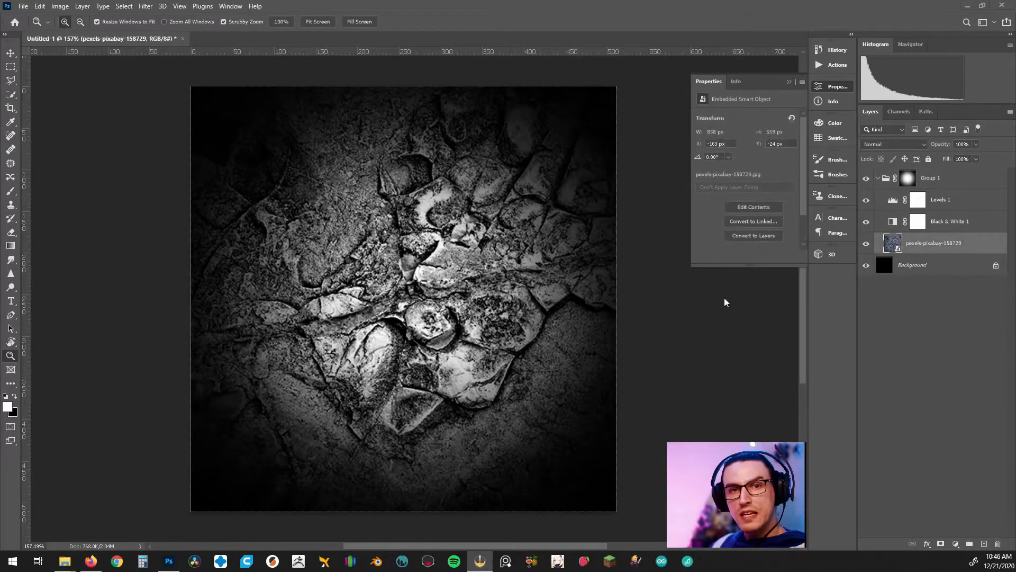
{"action": "mouse_move", "coordinate": [716, 300]}
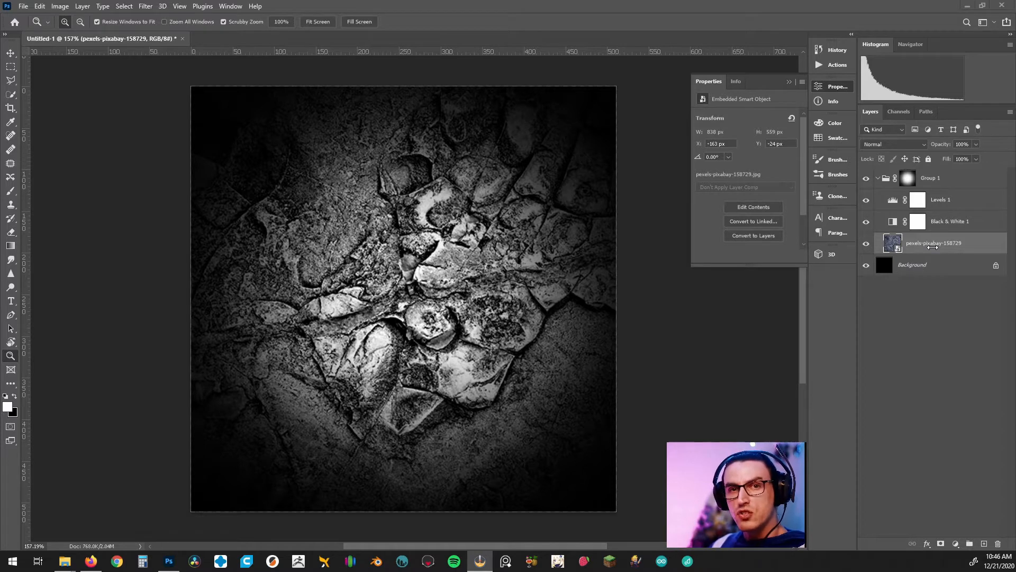
{"action": "mouse_move", "coordinate": [813, 267]}
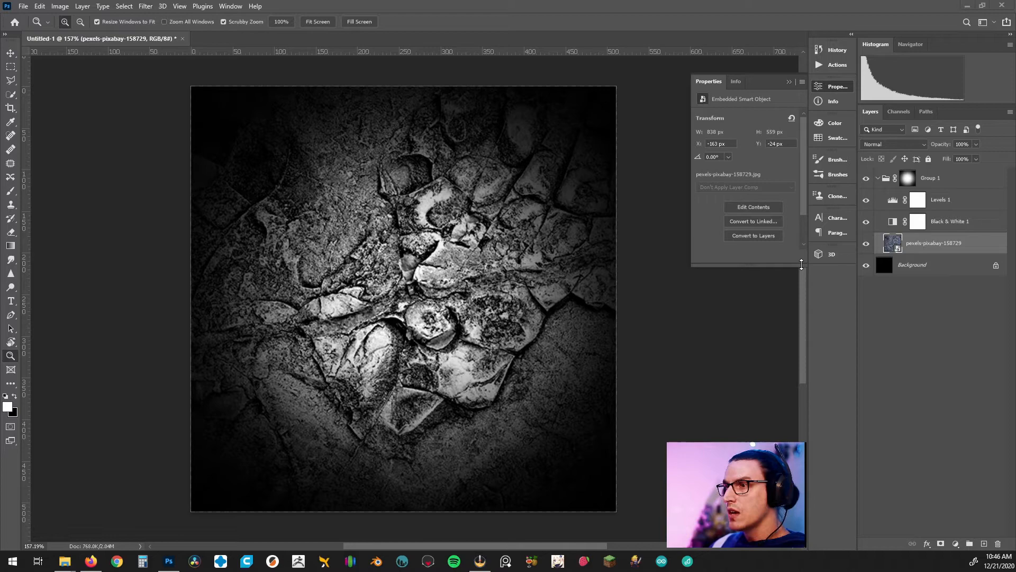
{"action": "left_click", "coordinate": [91, 561]}
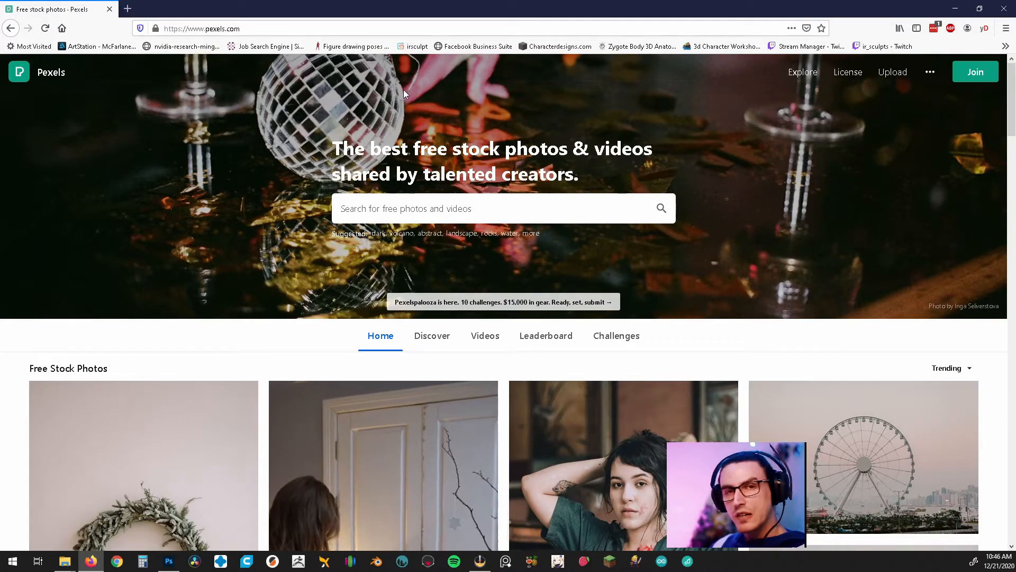
{"action": "scroll", "scroll_direction": "down", "scroll_amount": 3}
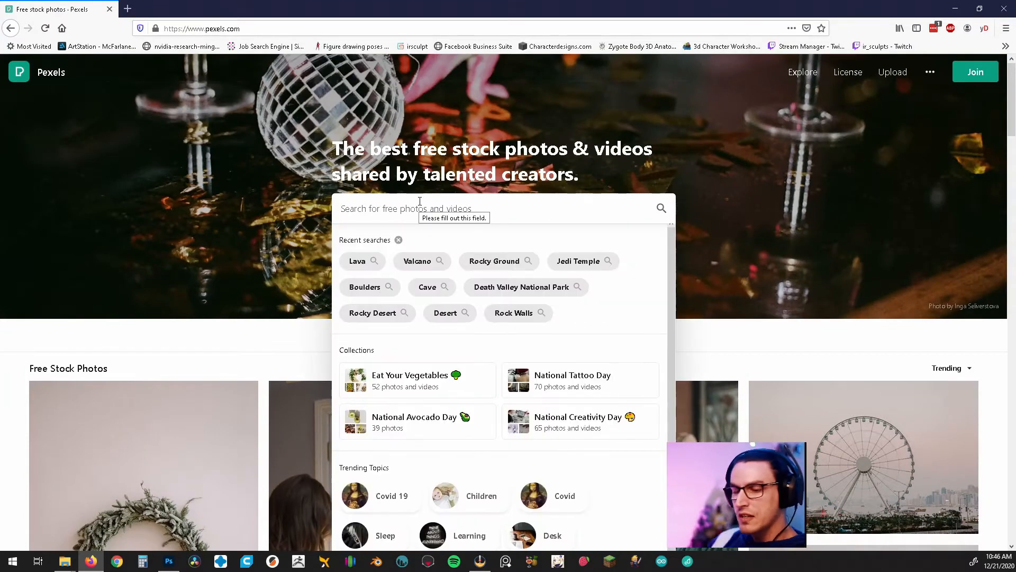
{"action": "type", "text": "metal tex"}
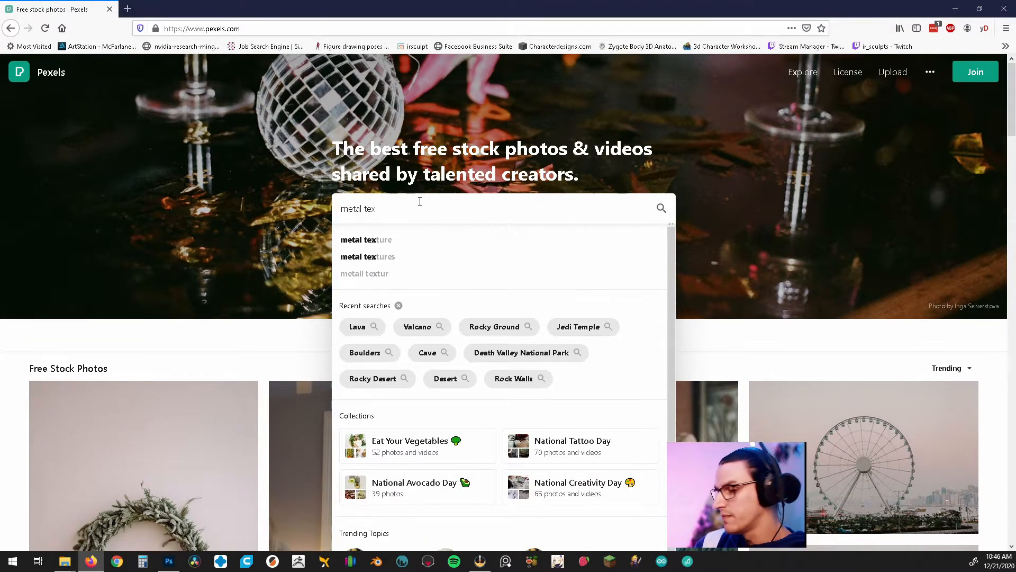
{"action": "left_click", "coordinate": [367, 239]}
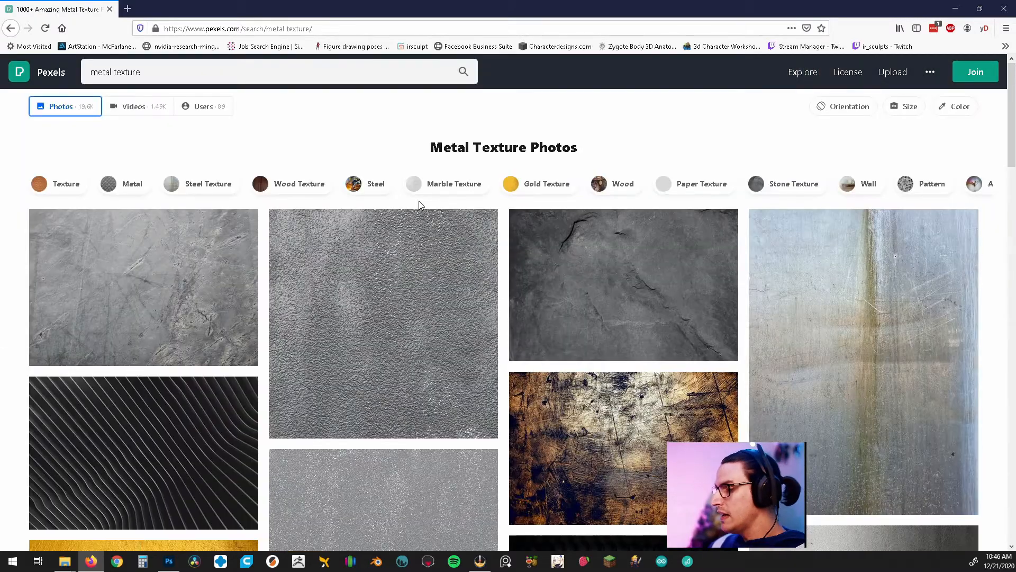
{"action": "scroll", "scroll_direction": "down", "scroll_amount": 3}
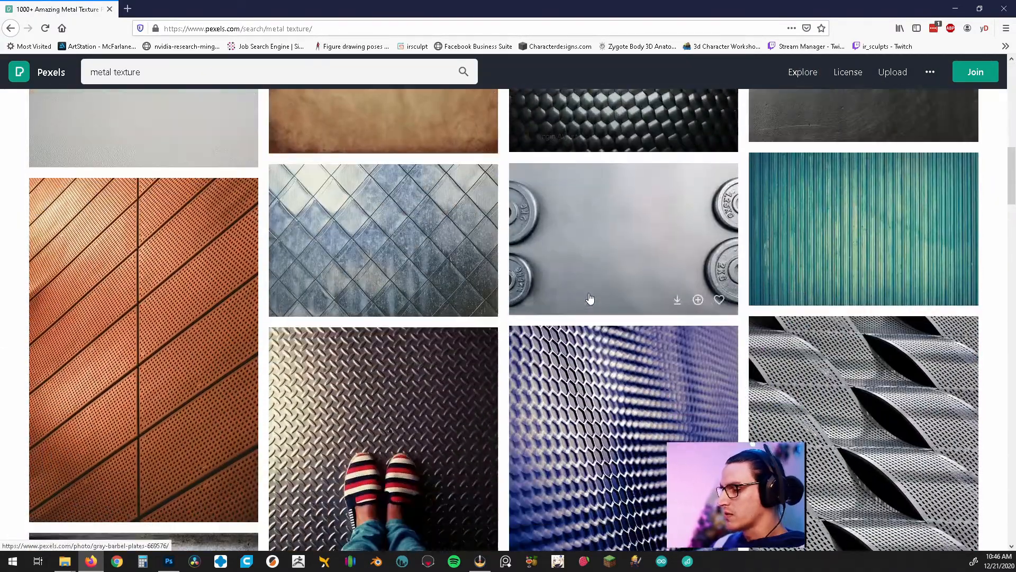
{"action": "scroll", "scroll_direction": "up", "scroll_amount": 3}
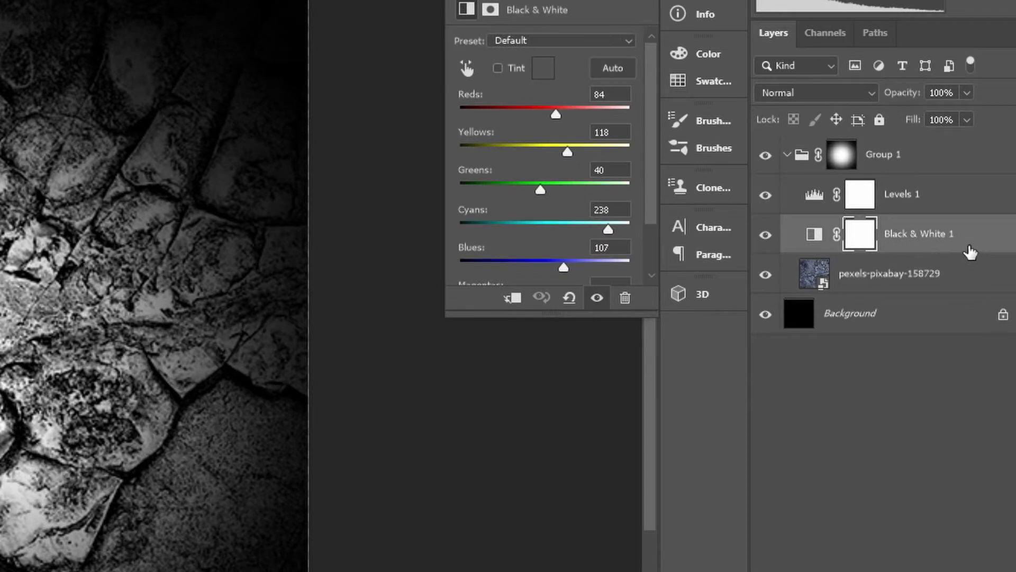
{"action": "mouse_move", "coordinate": [946, 260]}
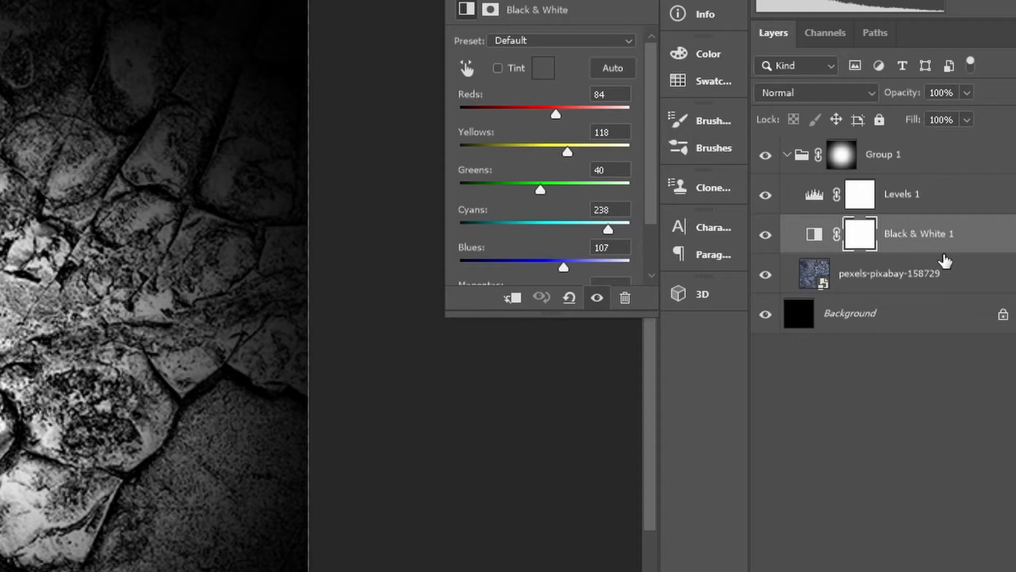
{"action": "mouse_move", "coordinate": [920, 244]}
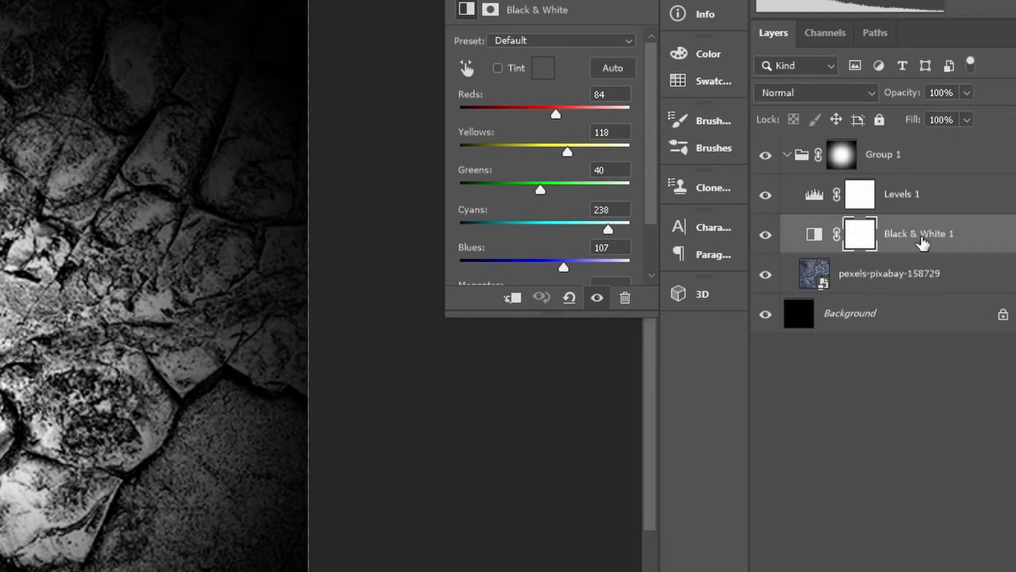
{"action": "left_click", "coordinate": [901, 194]}
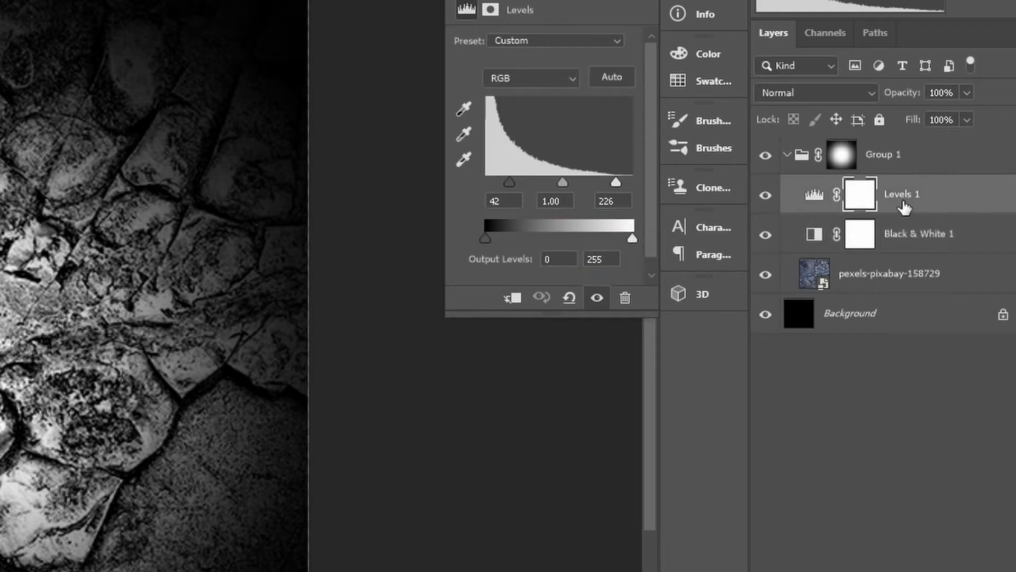
{"action": "mouse_move", "coordinate": [839, 156]}
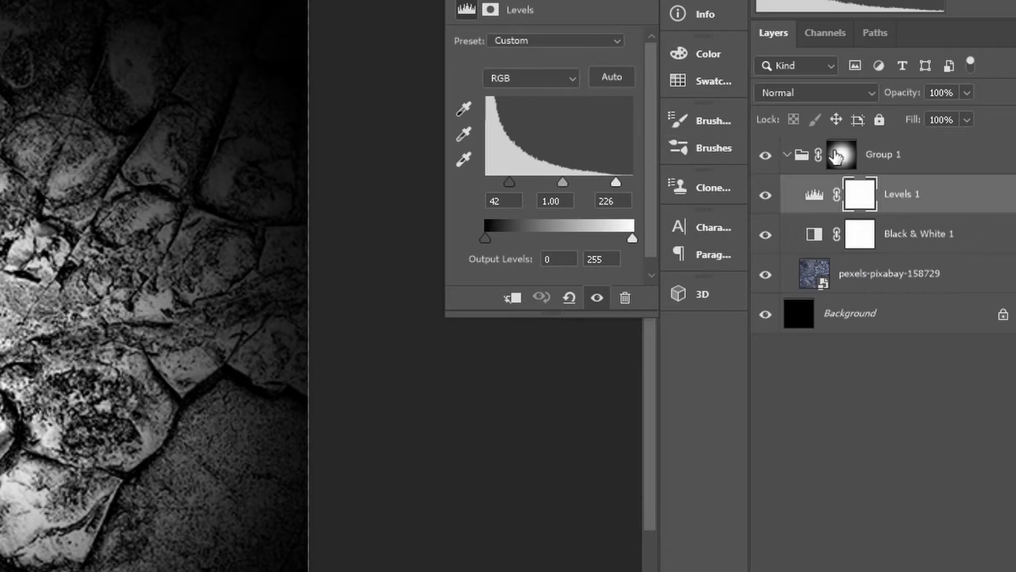
{"action": "left_click", "coordinate": [841, 154]}
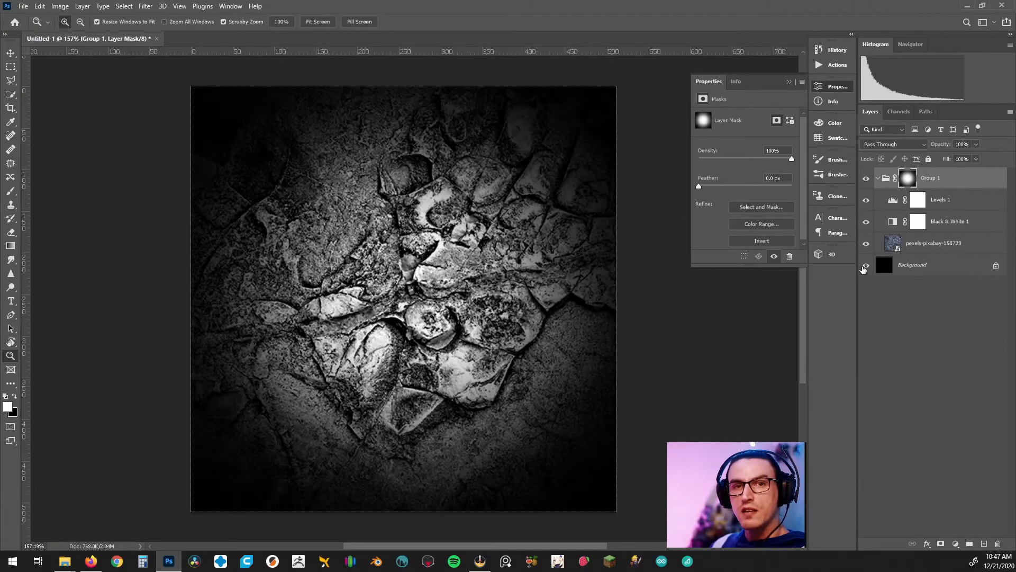
{"action": "left_click", "coordinate": [867, 266]}
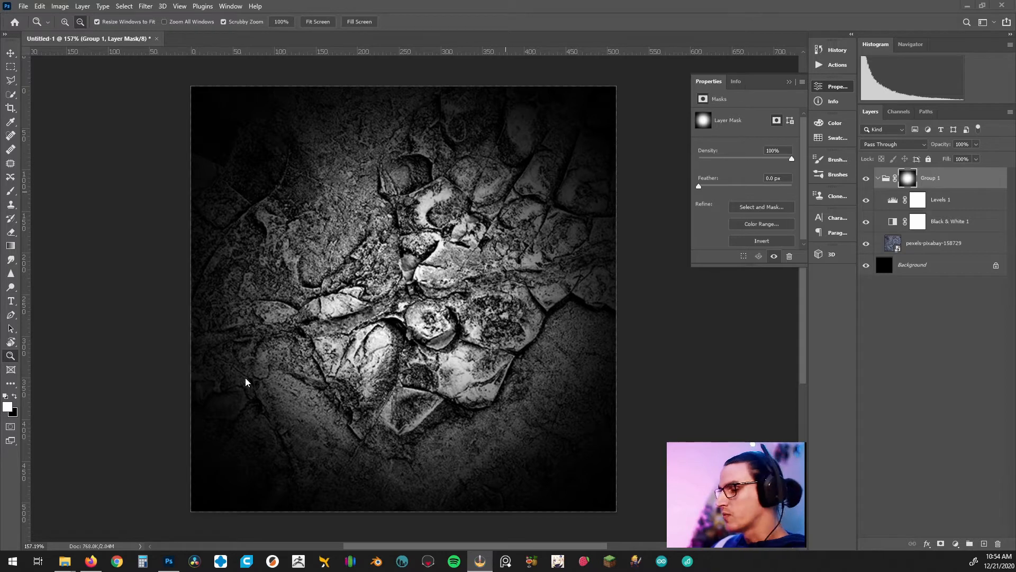
{"action": "mouse_move", "coordinate": [199, 355]}
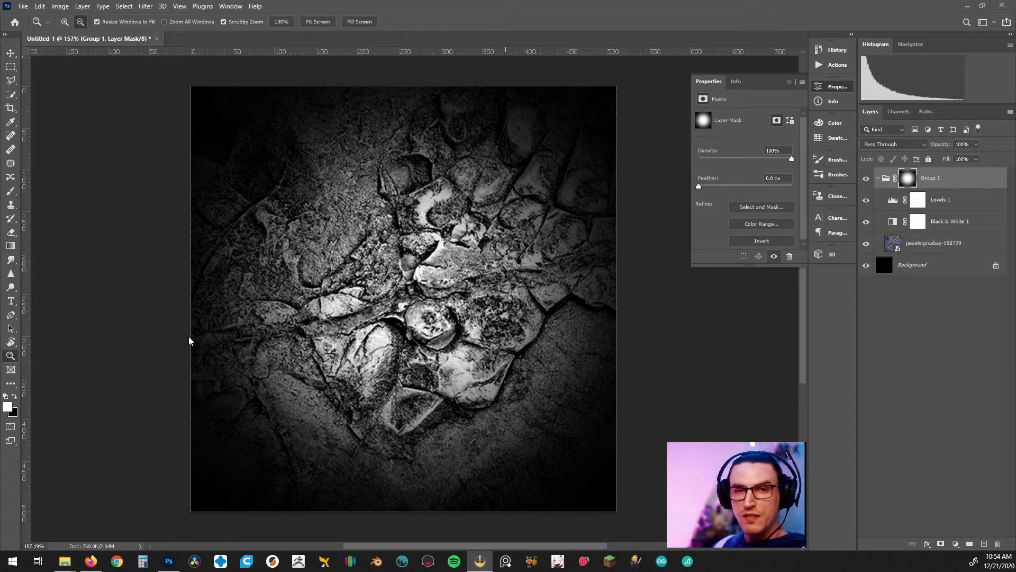
{"action": "mouse_move", "coordinate": [166, 112]}
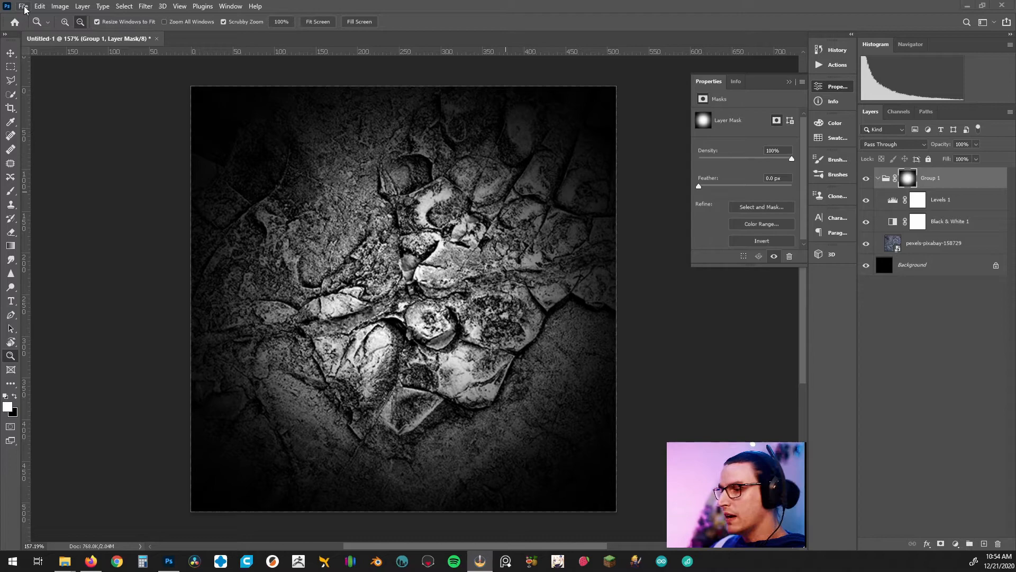
- Start a new document at 512 × 512 px, 150 ppi, with black background contents
{"action": "left_click", "coordinate": [24, 7]}
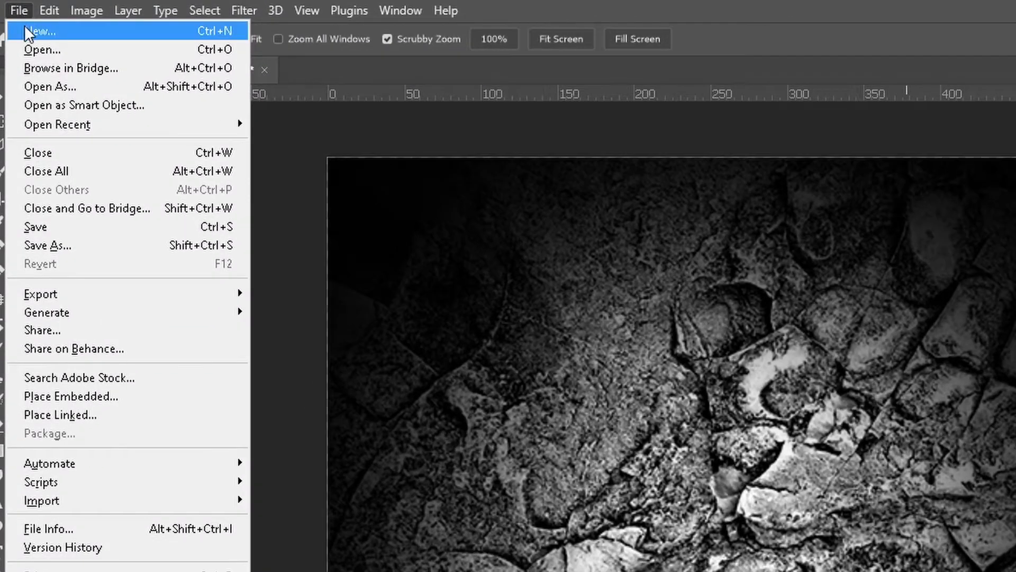
{"action": "left_click", "coordinate": [41, 30]}
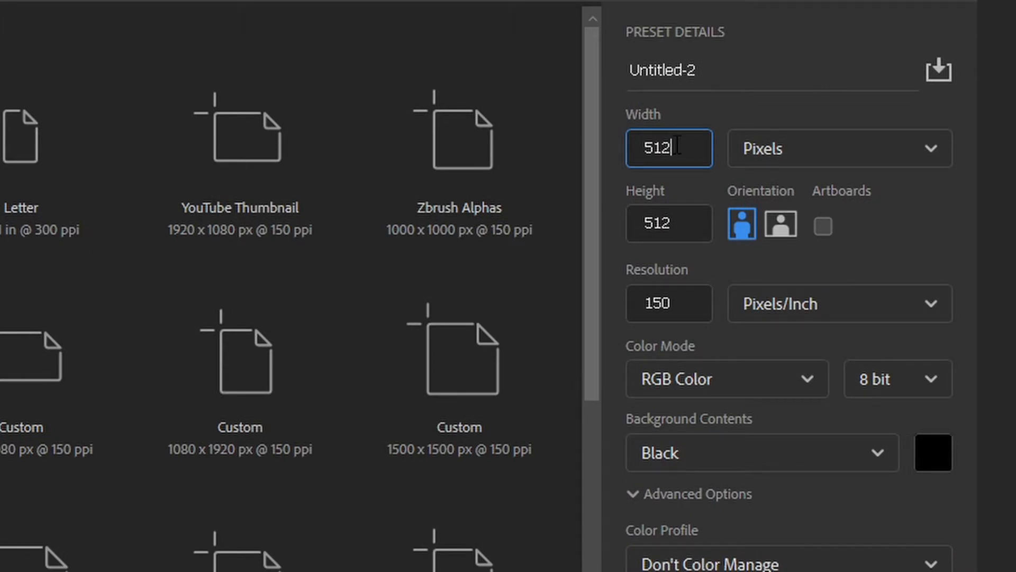
{"action": "triple_click", "coordinate": [669, 304]}
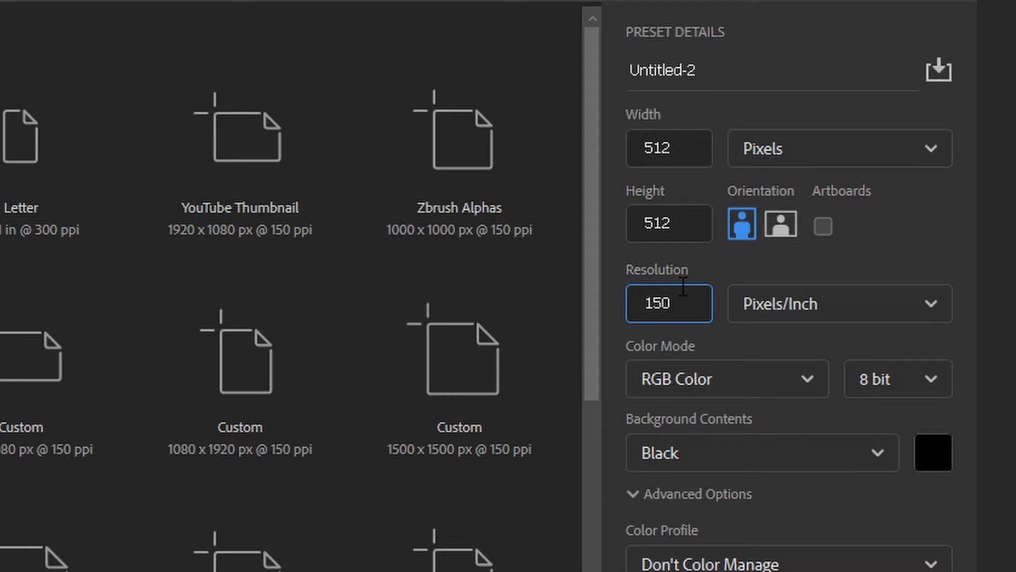
{"action": "left_click", "coordinate": [669, 303]}
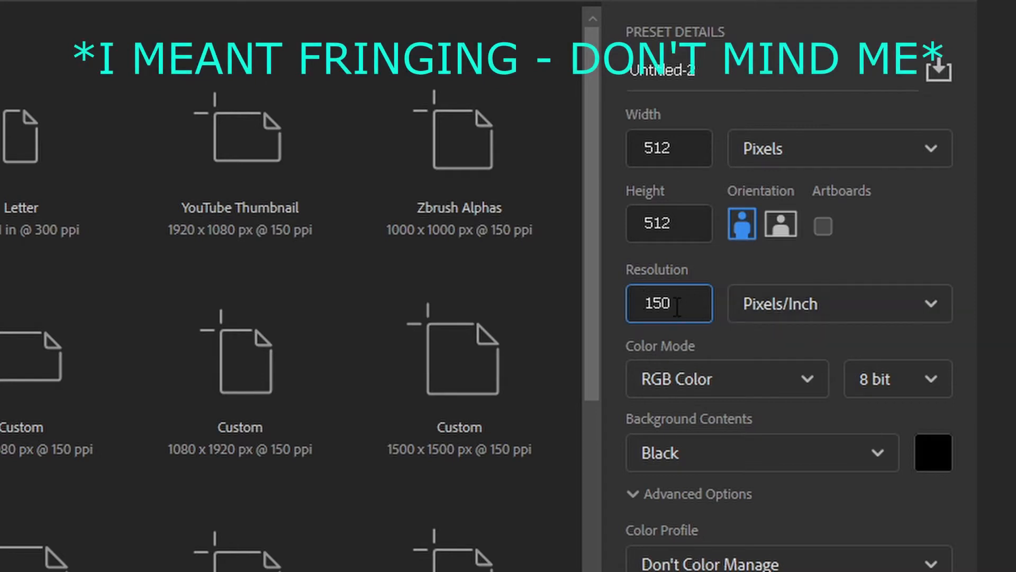
{"action": "triple_click", "coordinate": [669, 303]}
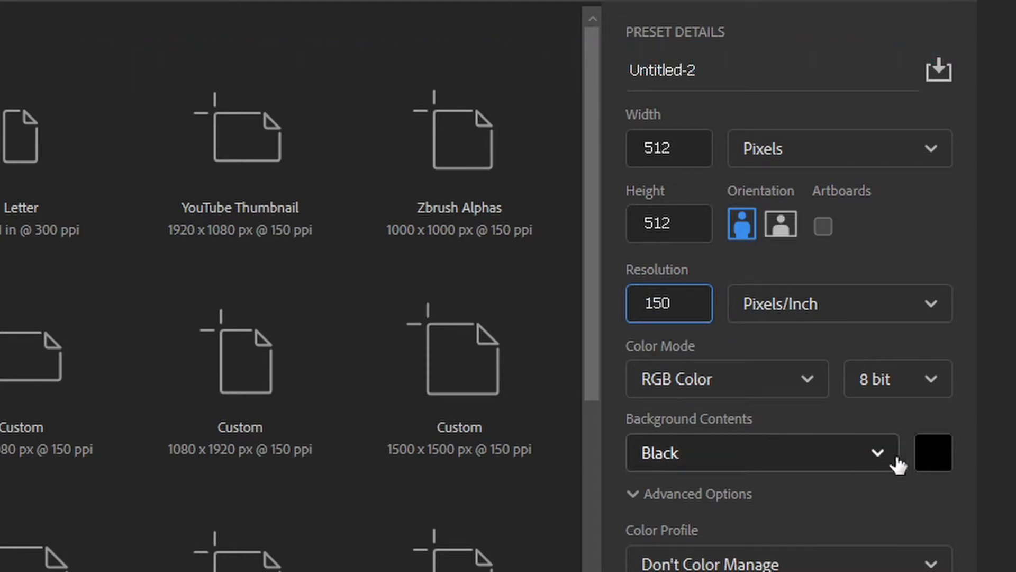
{"action": "mouse_move", "coordinate": [868, 459]}
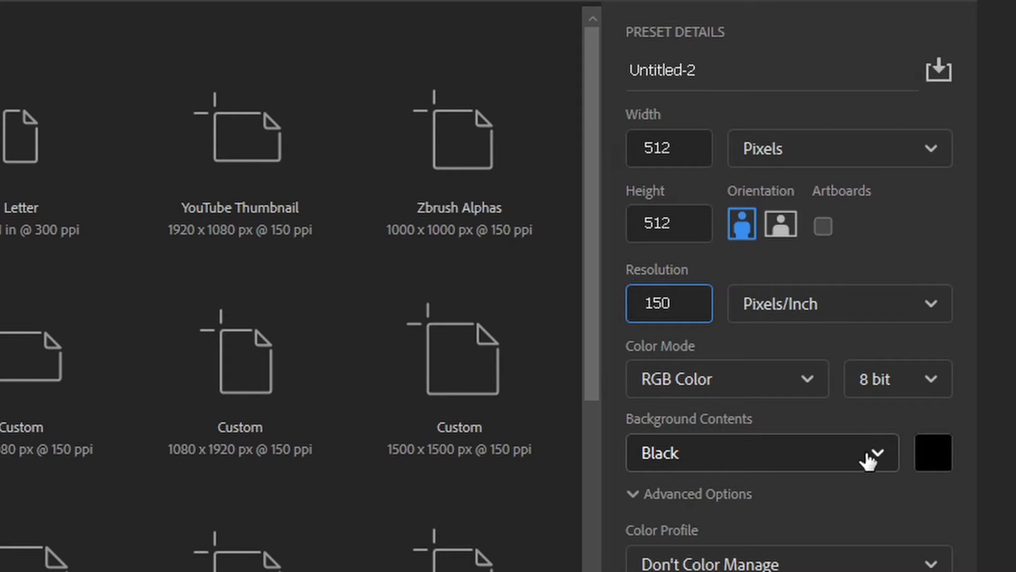
{"action": "left_click", "coordinate": [669, 304]}
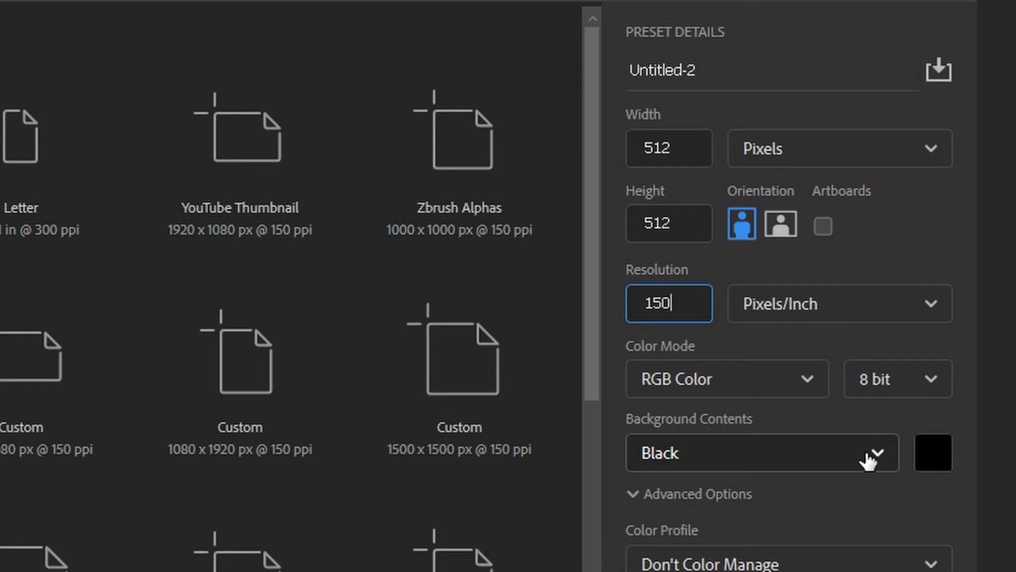
{"action": "mouse_move", "coordinate": [775, 462]}
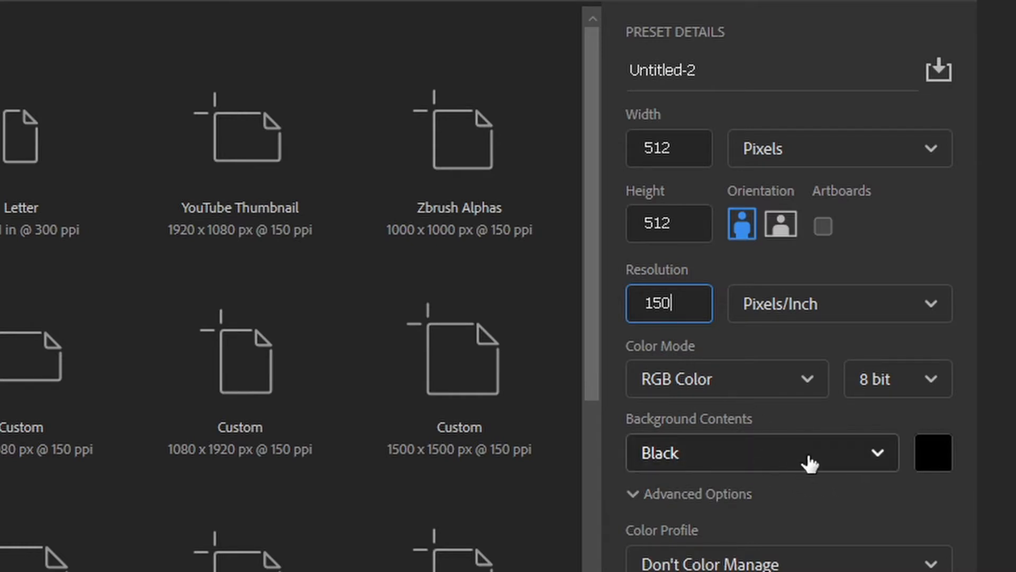
{"action": "mouse_move", "coordinate": [807, 84]}
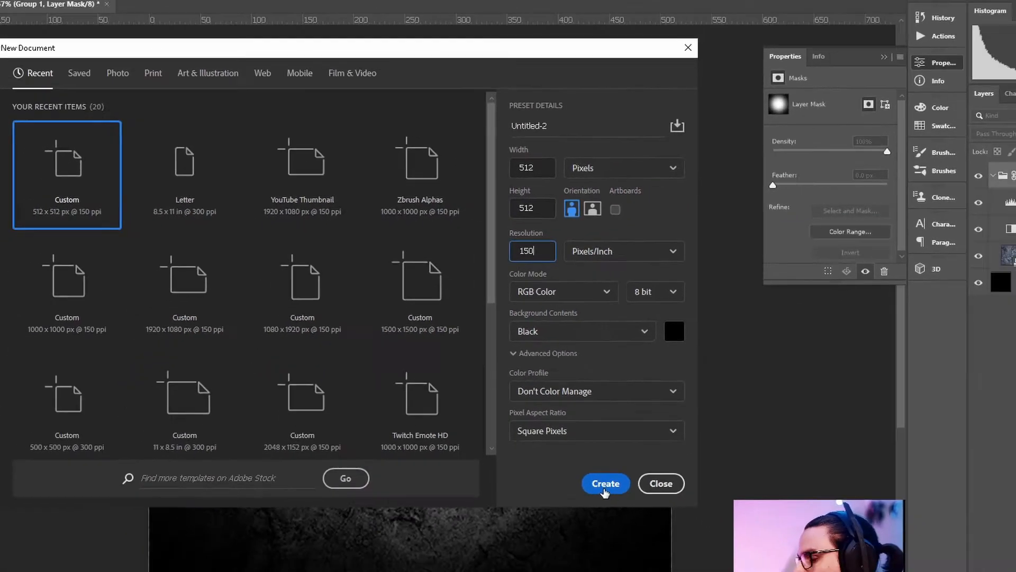
- Create the black 512 px canvas and place the cracked-rock photo to cover it
{"action": "left_click", "coordinate": [604, 484]}
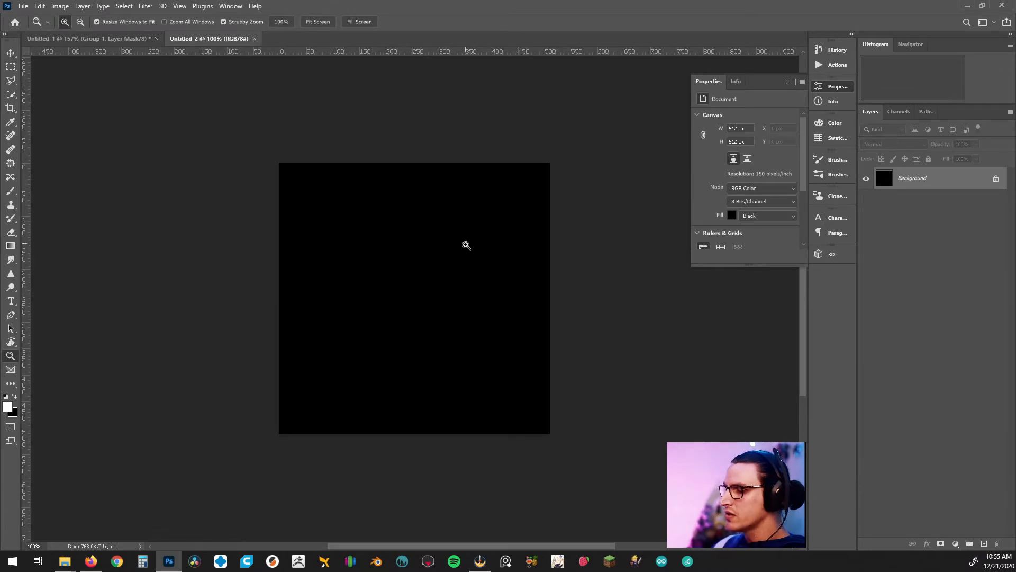
{"action": "mouse_move", "coordinate": [537, 228]}
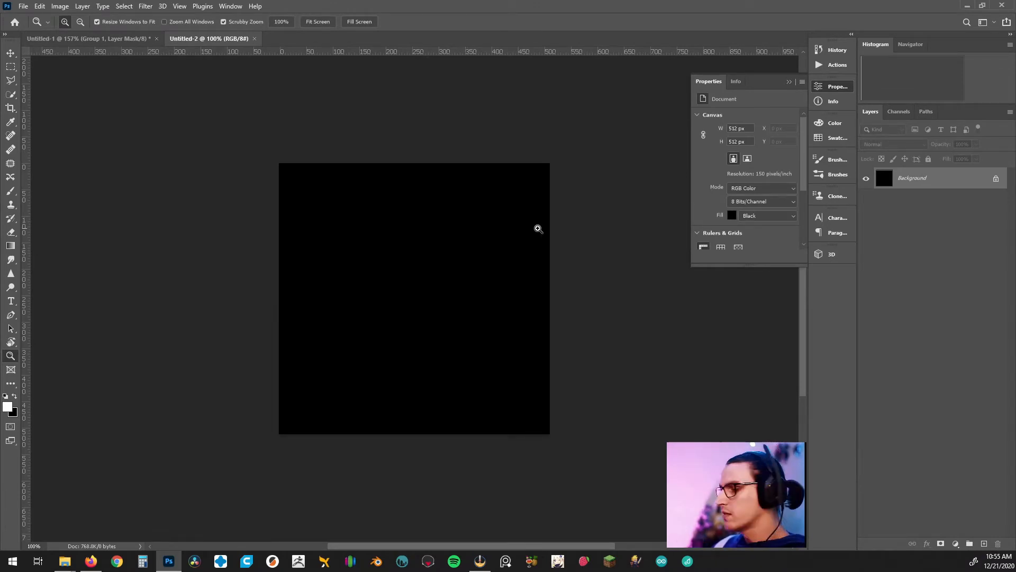
{"action": "mouse_move", "coordinate": [478, 277]}
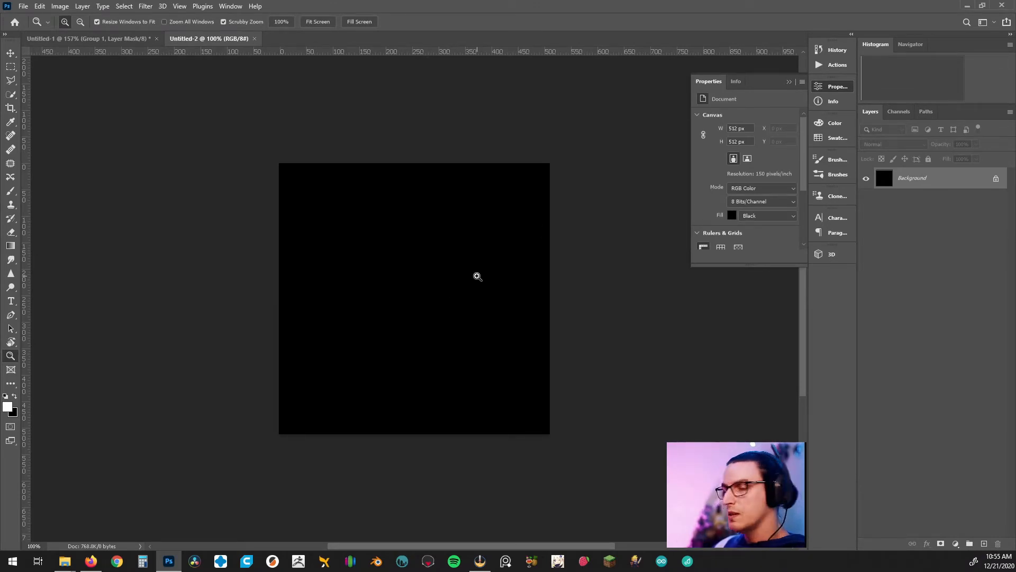
{"action": "mouse_move", "coordinate": [430, 209]}
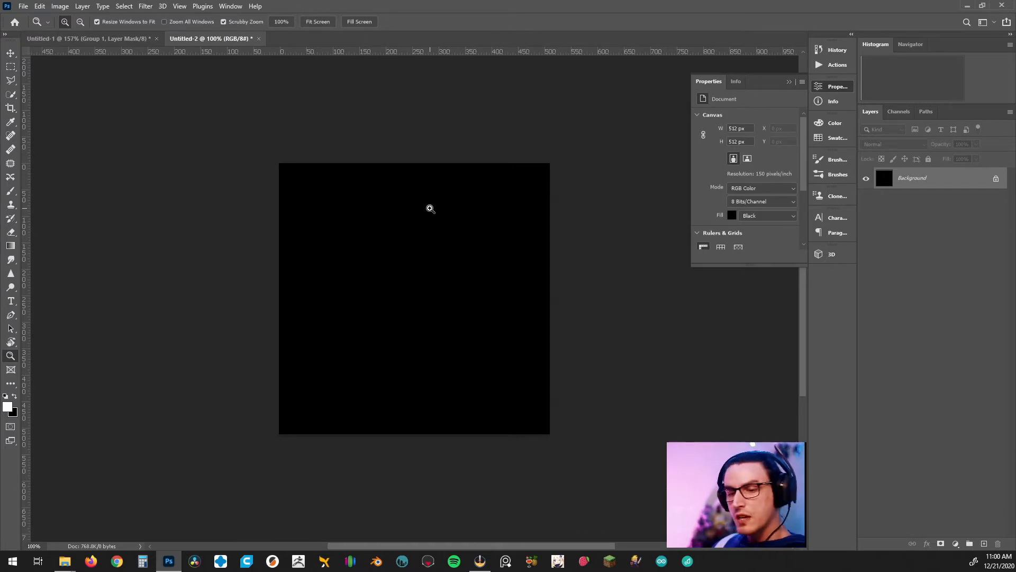
{"action": "left_click", "coordinate": [64, 561]}
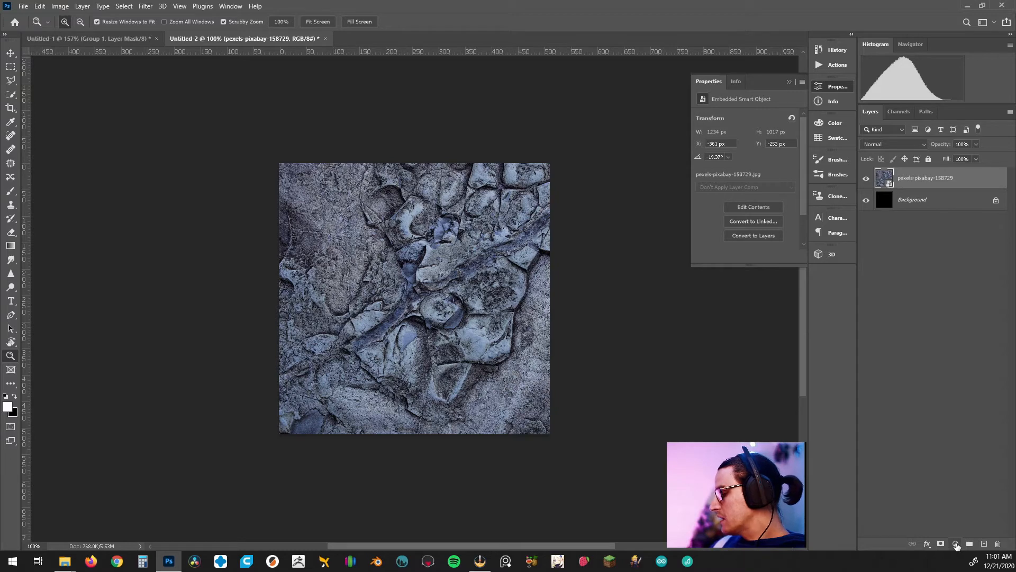
- Add a Black & White adjustment over the rock photo and hide it to compare with colour
{"action": "left_click", "coordinate": [956, 544]}
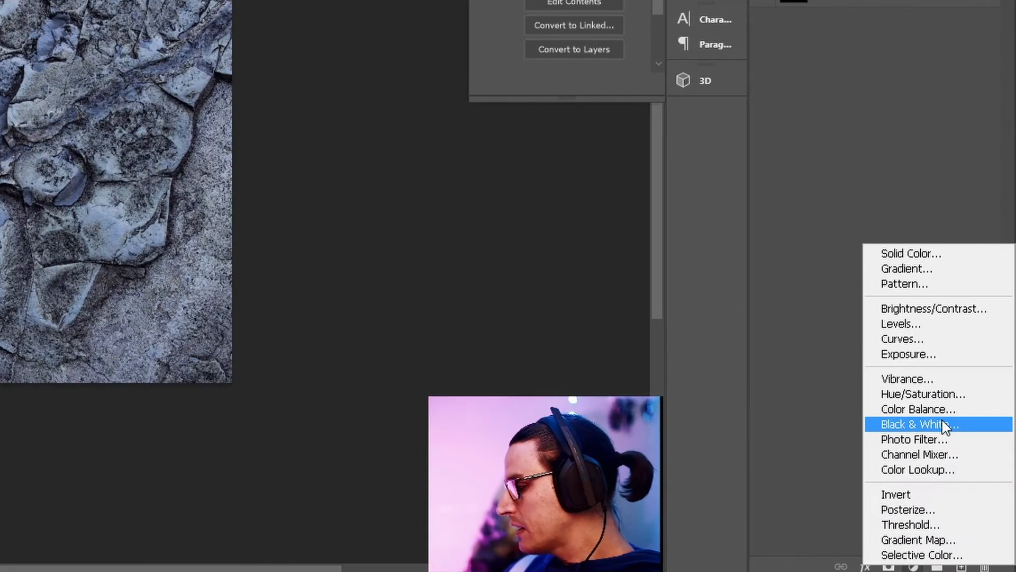
{"action": "left_click", "coordinate": [919, 424]}
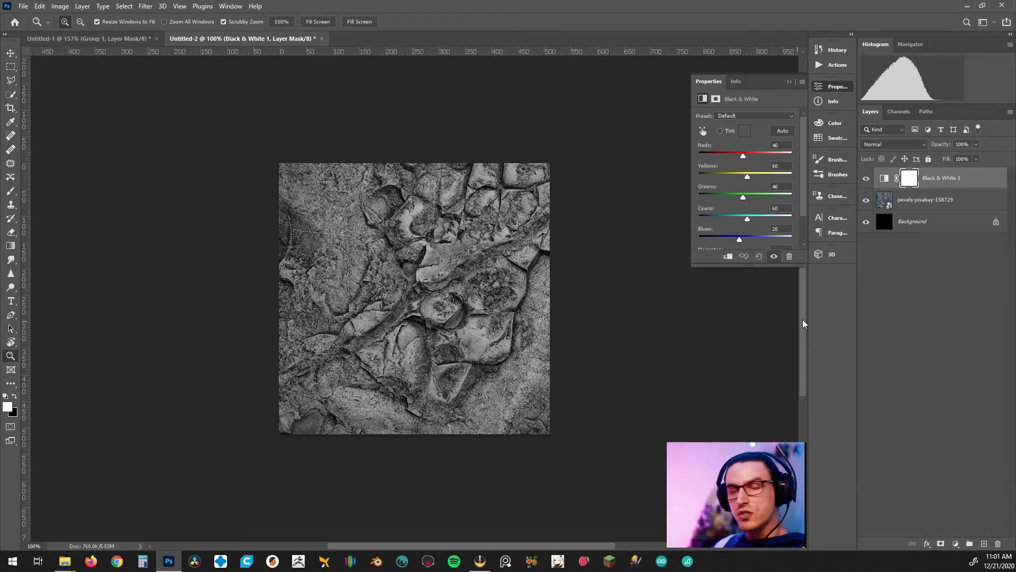
{"action": "left_click", "coordinate": [867, 178]}
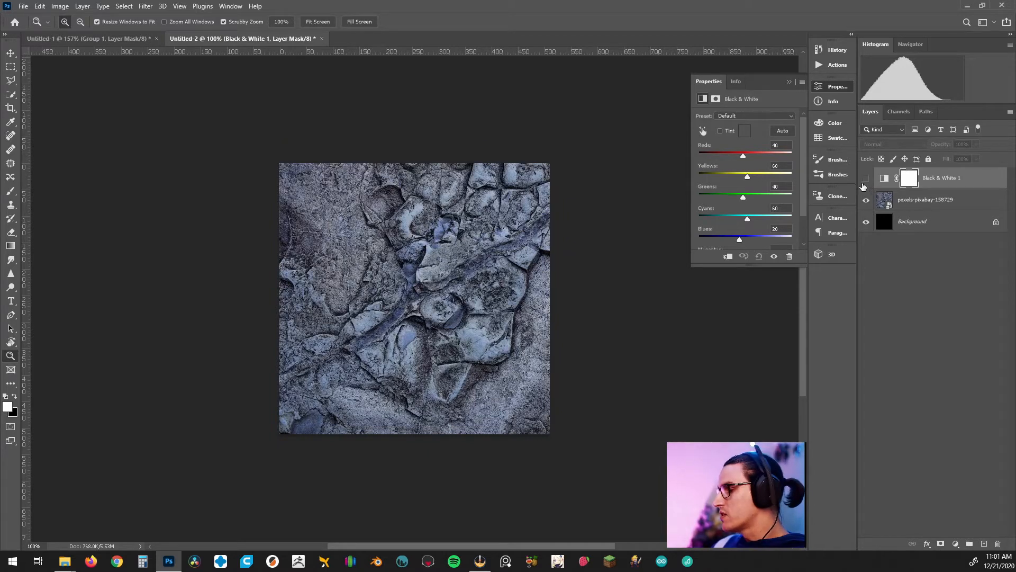
{"action": "mouse_move", "coordinate": [866, 178]}
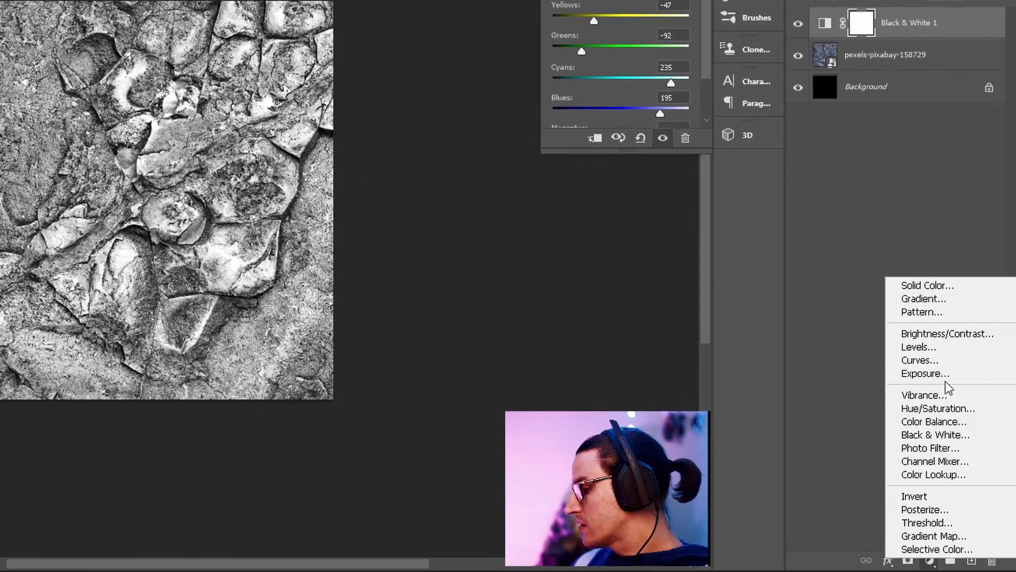
- Add a Levels adjustment with inputs 47, 1.00, 228 and toggle it to compare contrast
{"action": "left_click", "coordinate": [919, 347]}
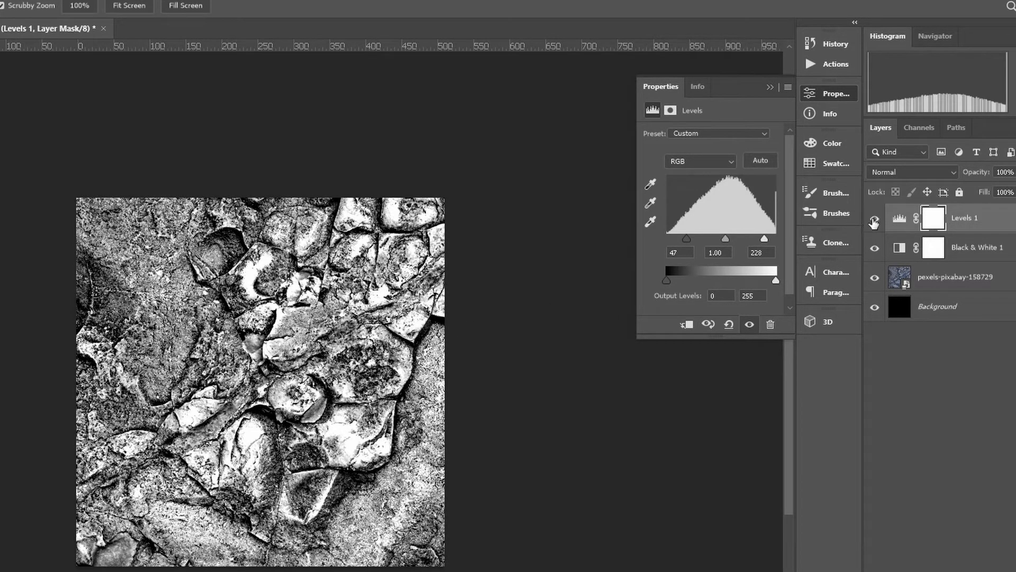
{"action": "left_click", "coordinate": [874, 218]}
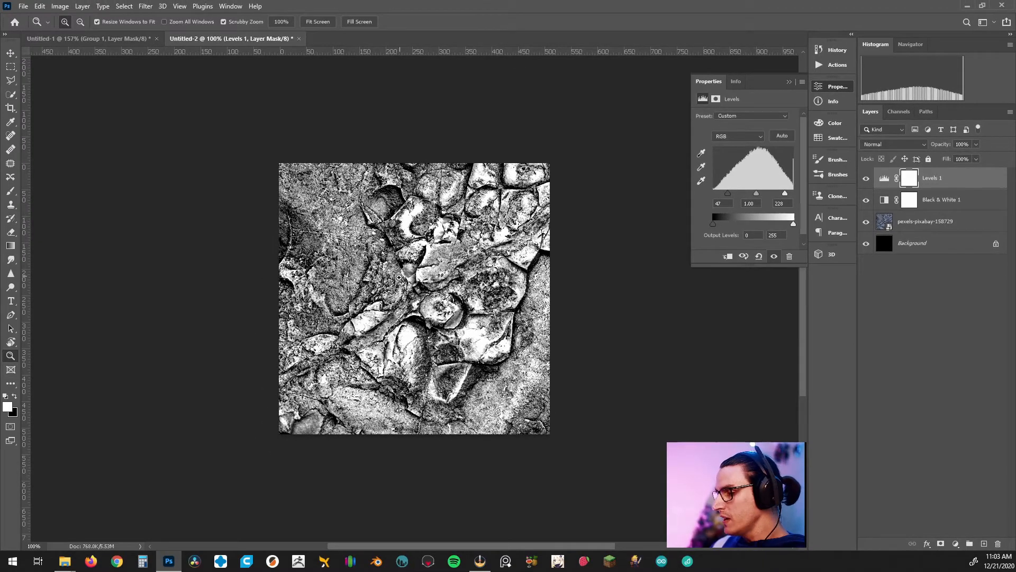
{"action": "mouse_move", "coordinate": [437, 296]}
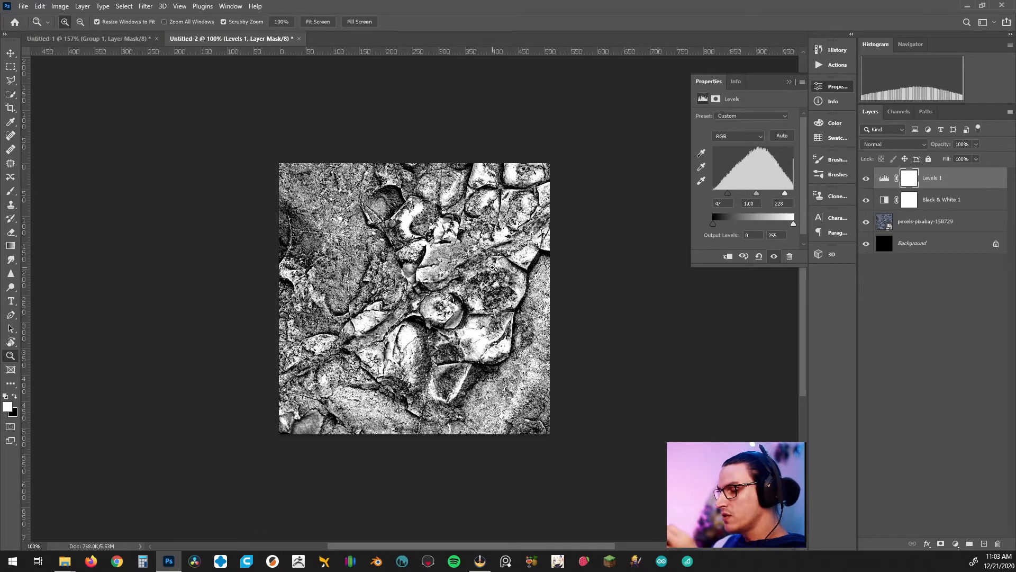
{"action": "mouse_move", "coordinate": [790, 345]}
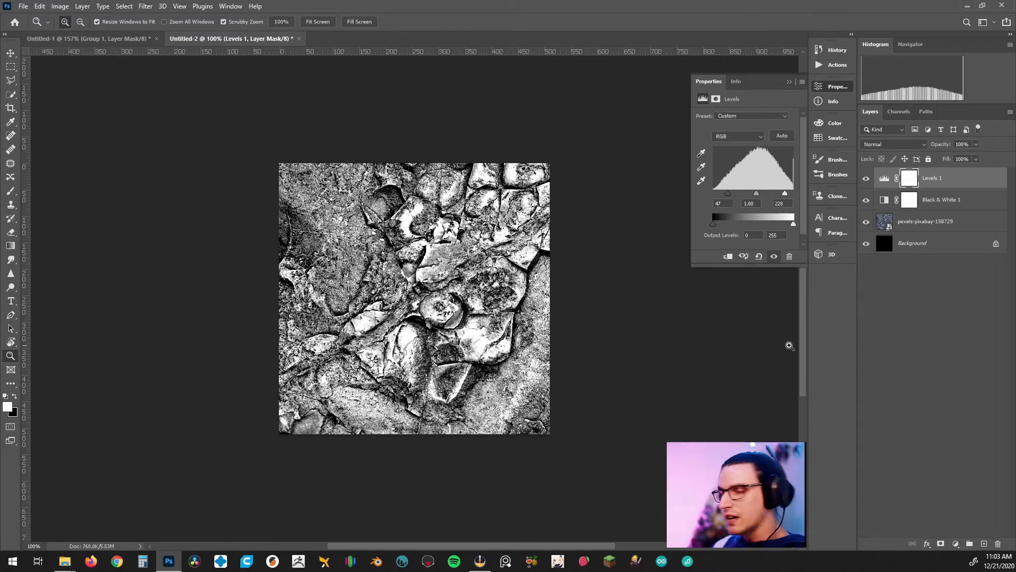
- Group the rock photo with its adjustments and rename the group 'Rcoks'
{"action": "left_click", "coordinate": [926, 221]}
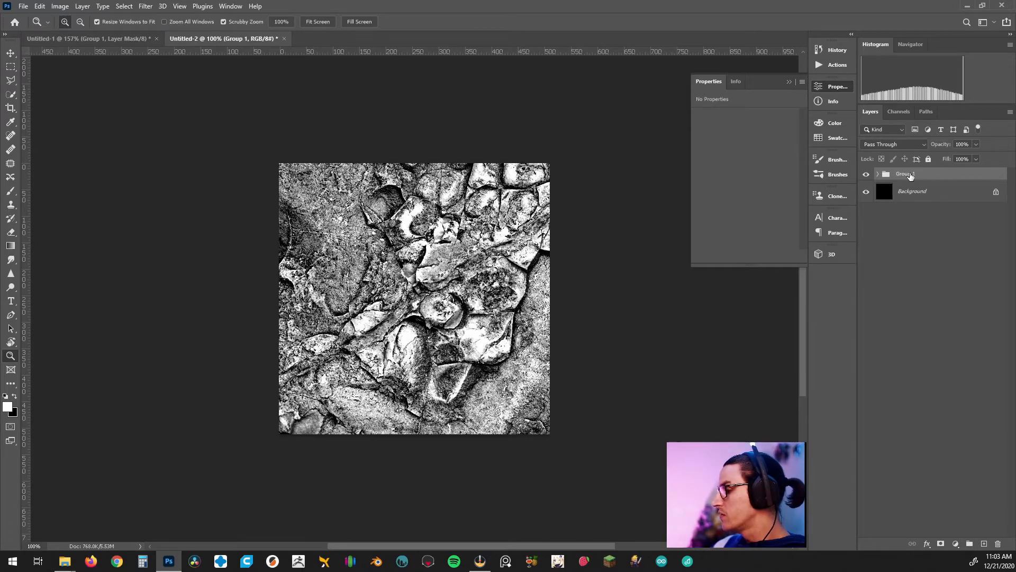
{"action": "double_click", "coordinate": [905, 173]}
{"action": "type", "text": "Rcoks"}
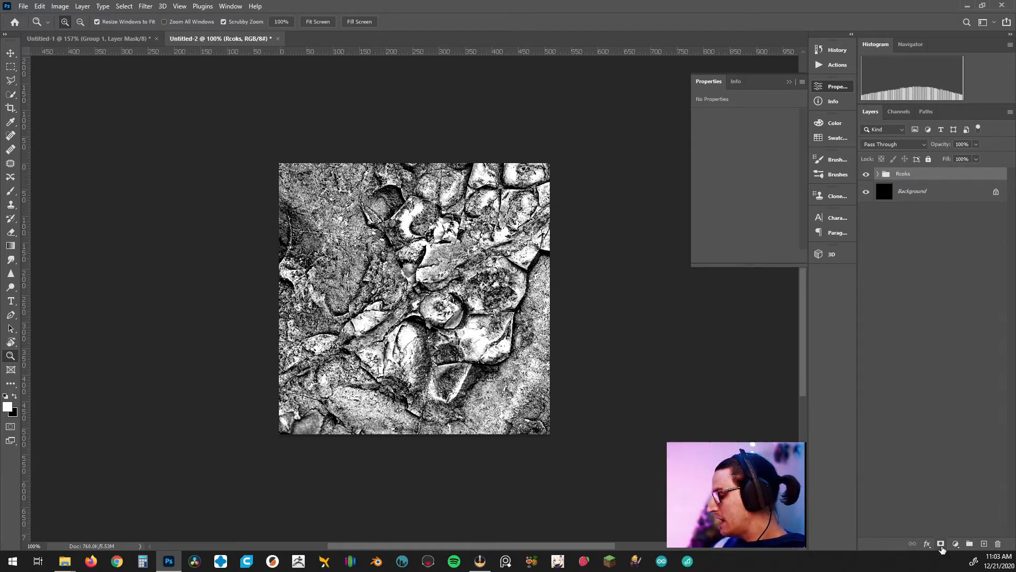
- Add a black-filled layer mask to the Rcoks group, hiding the texture
{"action": "left_click", "coordinate": [942, 545]}
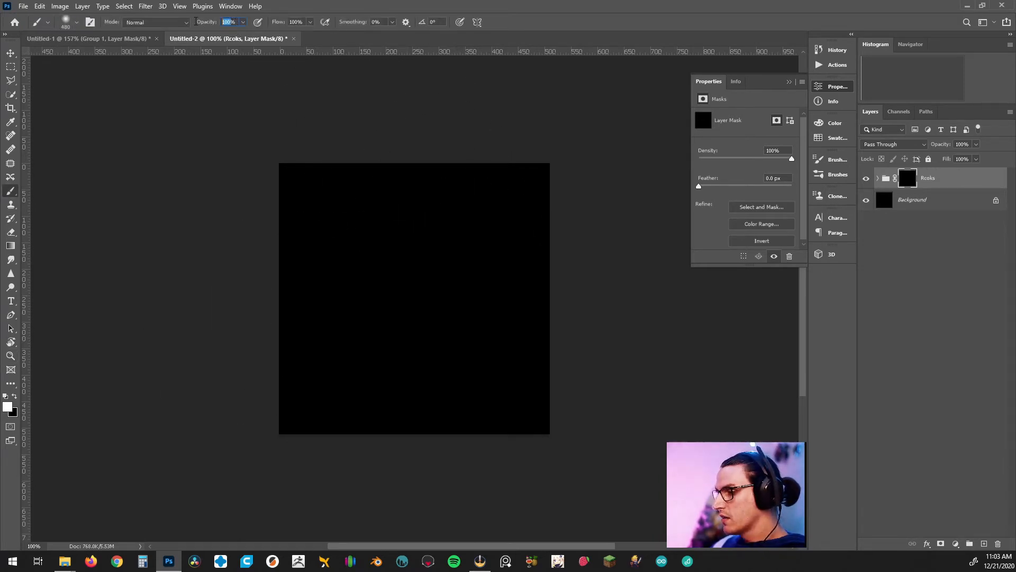
{"action": "mouse_move", "coordinate": [331, 119]}
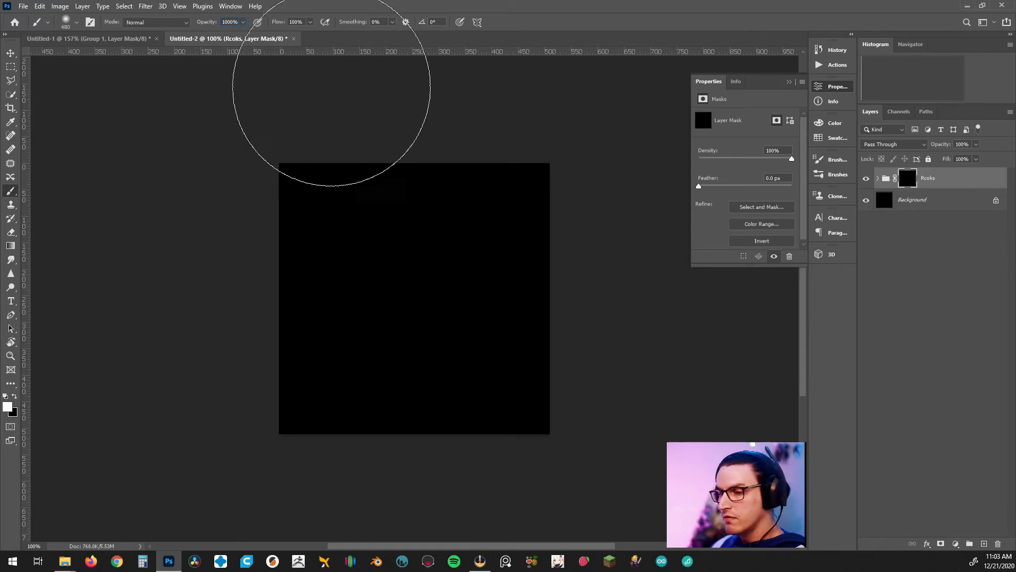
{"action": "mouse_move", "coordinate": [194, 253]}
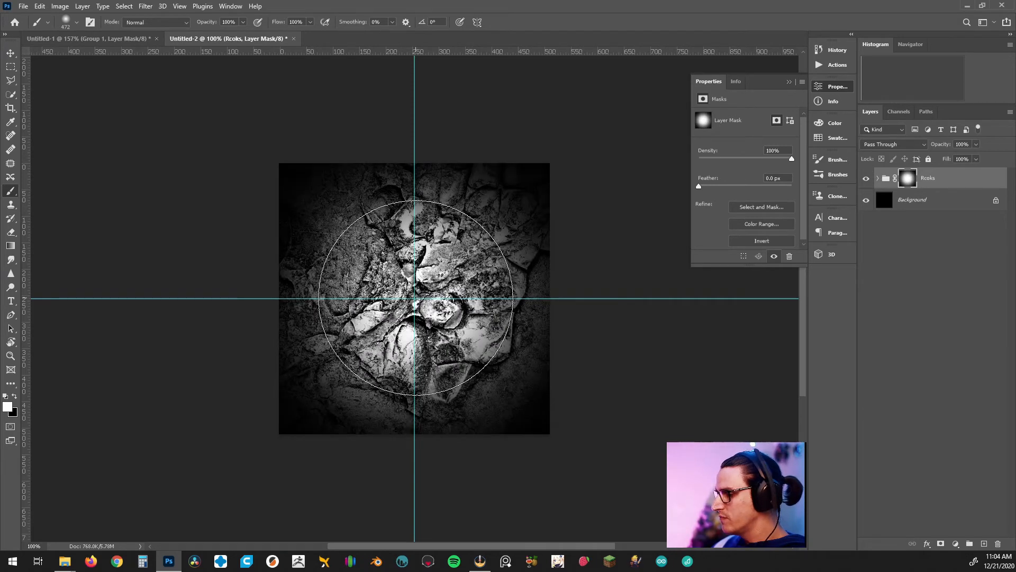
{"action": "mouse_move", "coordinate": [681, 373]}
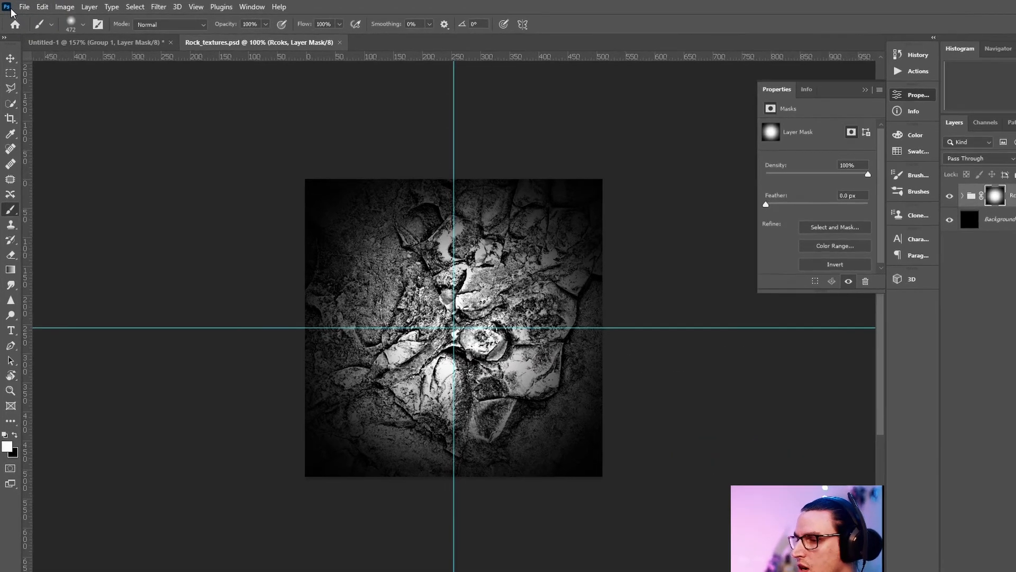
- Save the faded rock alpha as Rock_textures.psd on the Desktop
{"action": "left_click", "coordinate": [24, 7]}
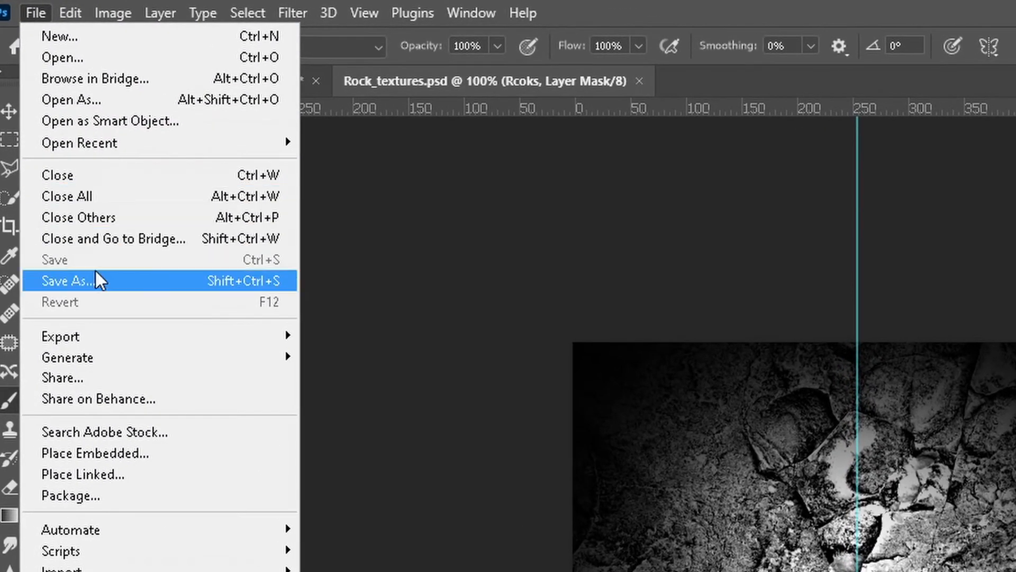
{"action": "left_click", "coordinate": [73, 279]}
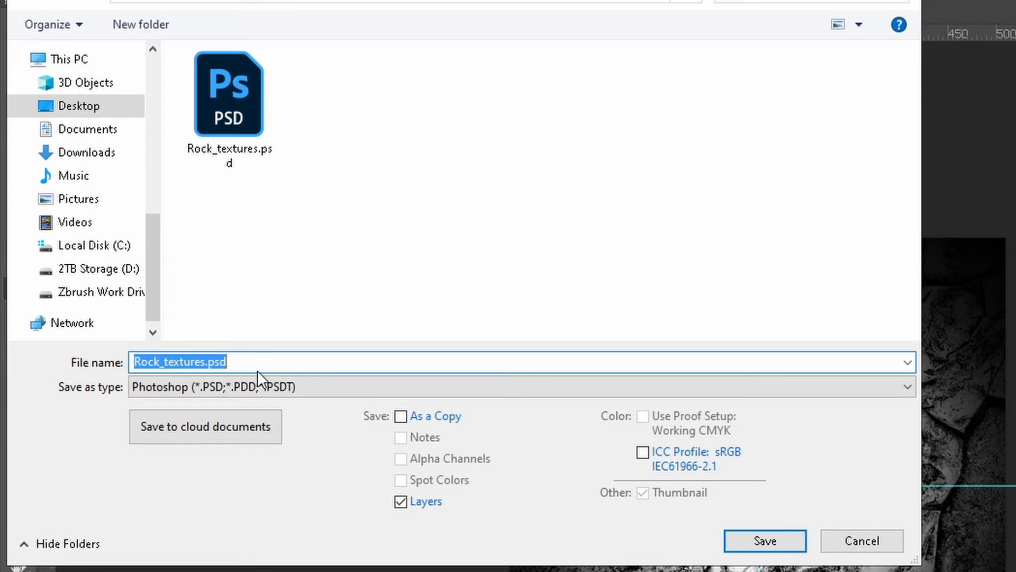
{"action": "mouse_move", "coordinate": [316, 345]}
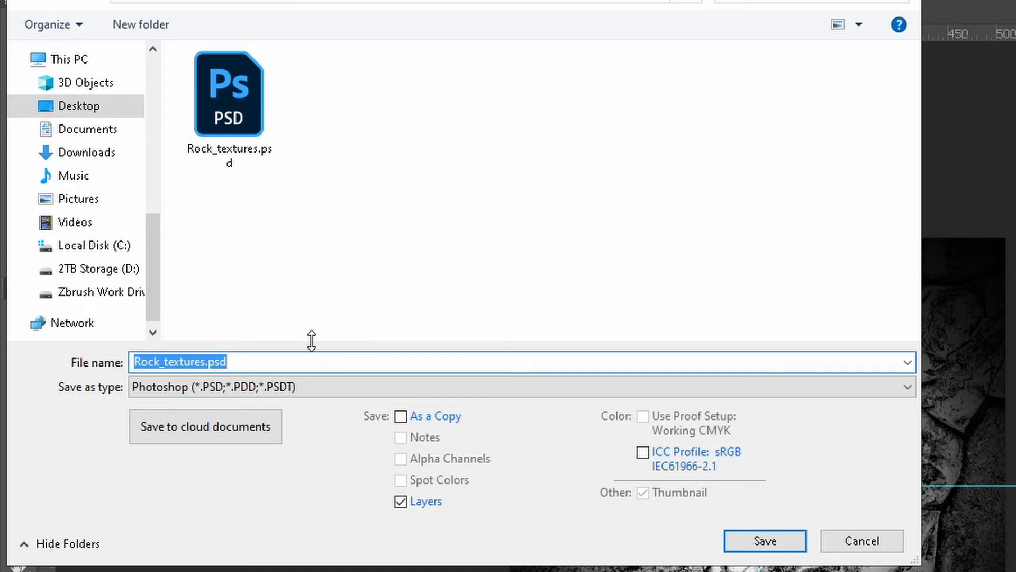
{"action": "mouse_move", "coordinate": [344, 343]}
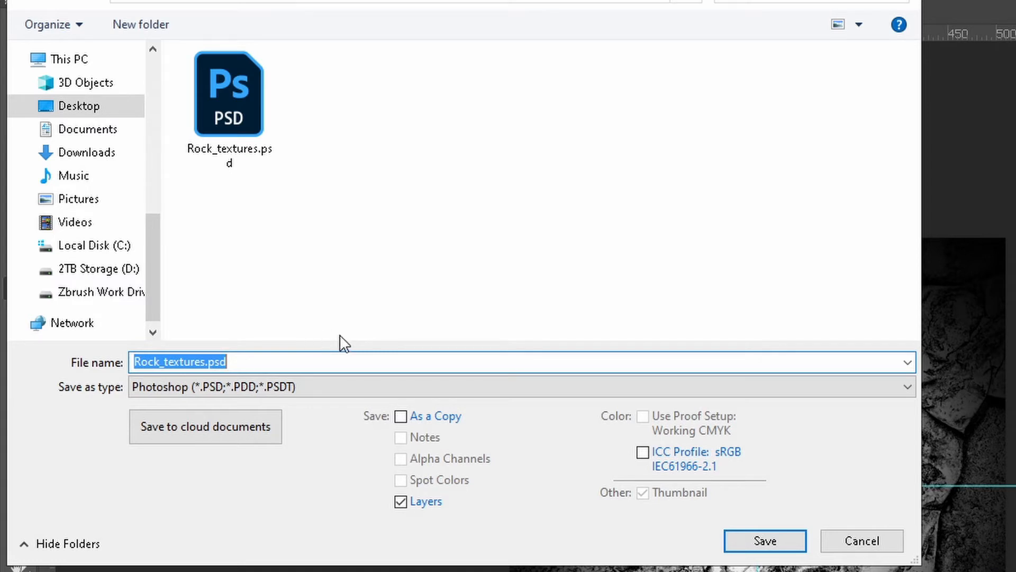
{"action": "mouse_move", "coordinate": [414, 292]}
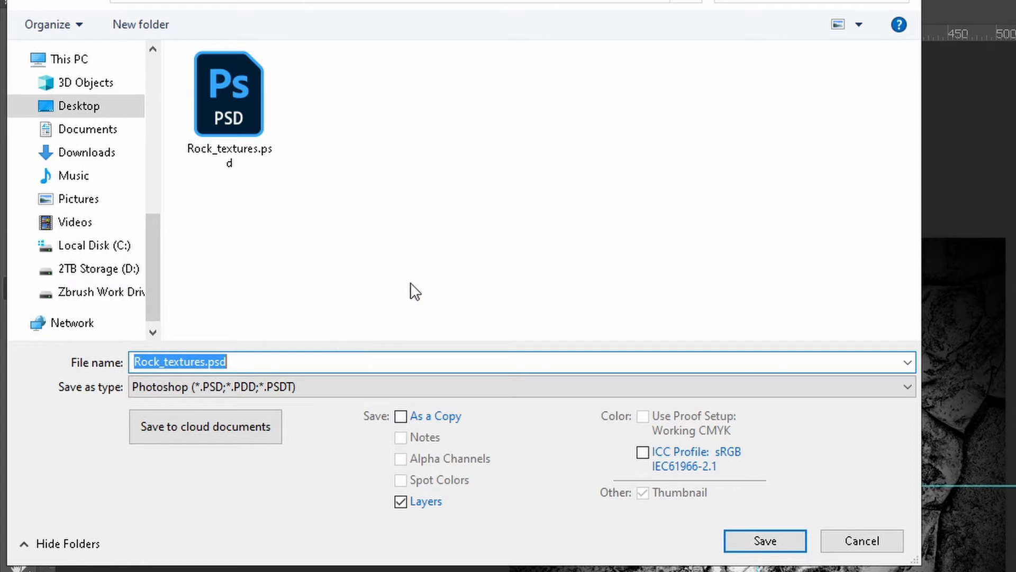
{"action": "mouse_move", "coordinate": [441, 314]}
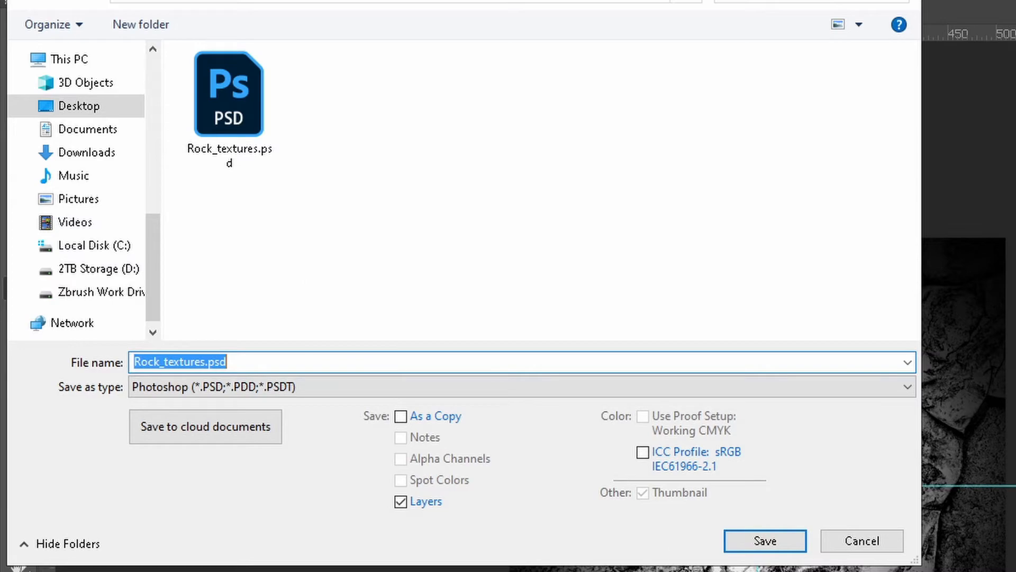
{"action": "left_click", "coordinate": [763, 541]}
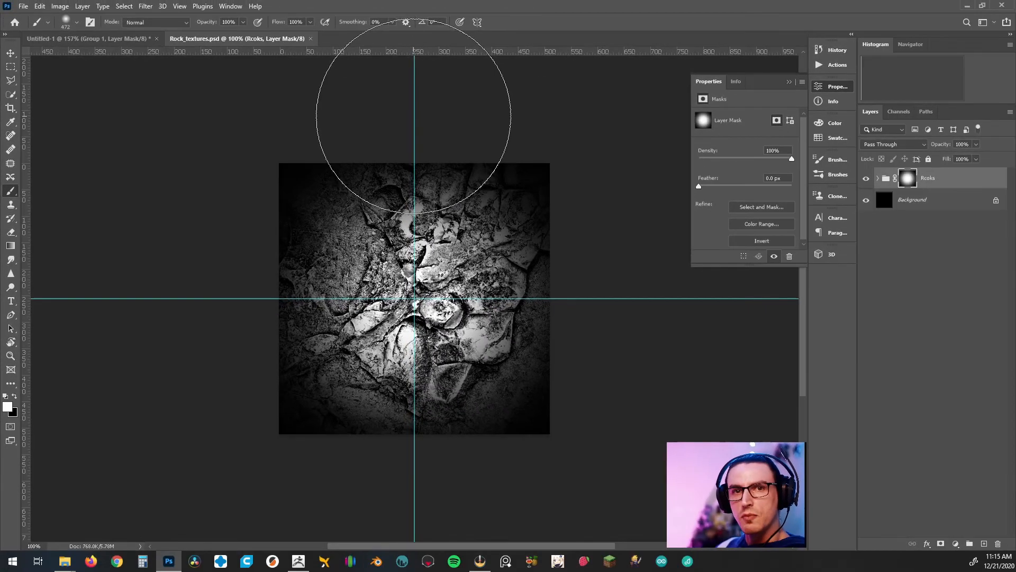
- Switch to ZBrush with the default sphere ready for subdividing
{"action": "left_click", "coordinate": [168, 562]}
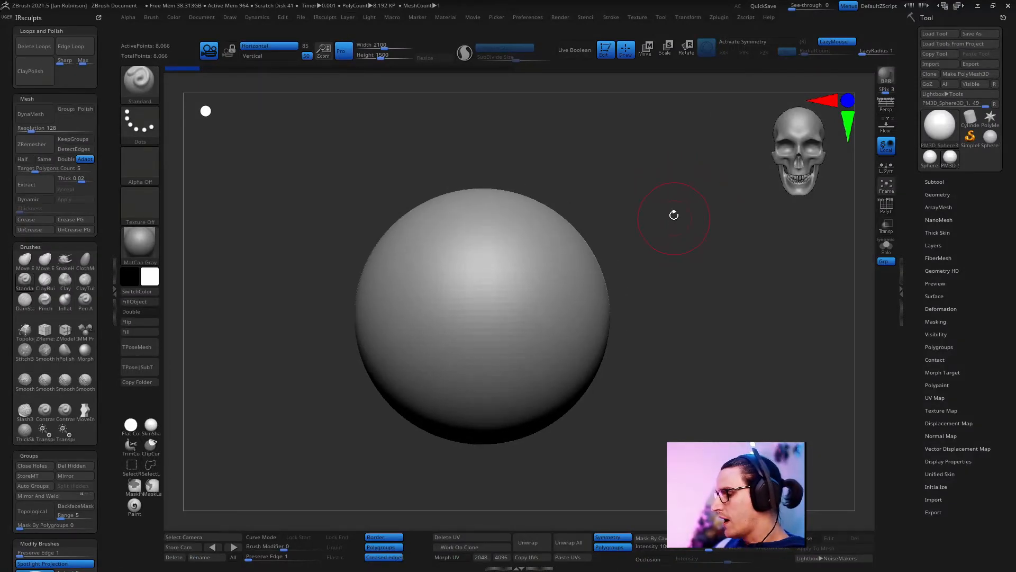
{"action": "mouse_move", "coordinate": [159, 56]}
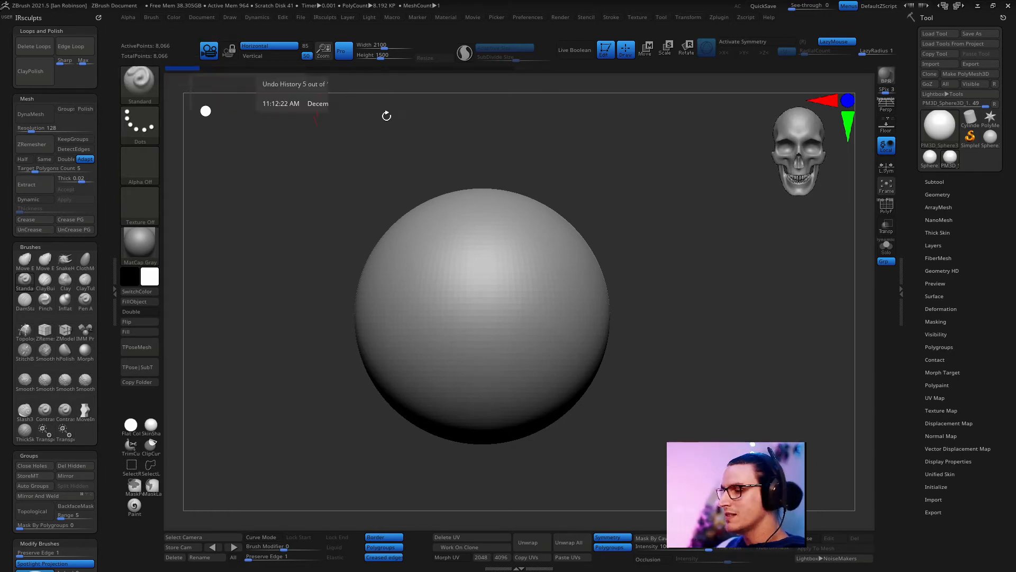
{"action": "mouse_move", "coordinate": [653, 186]}
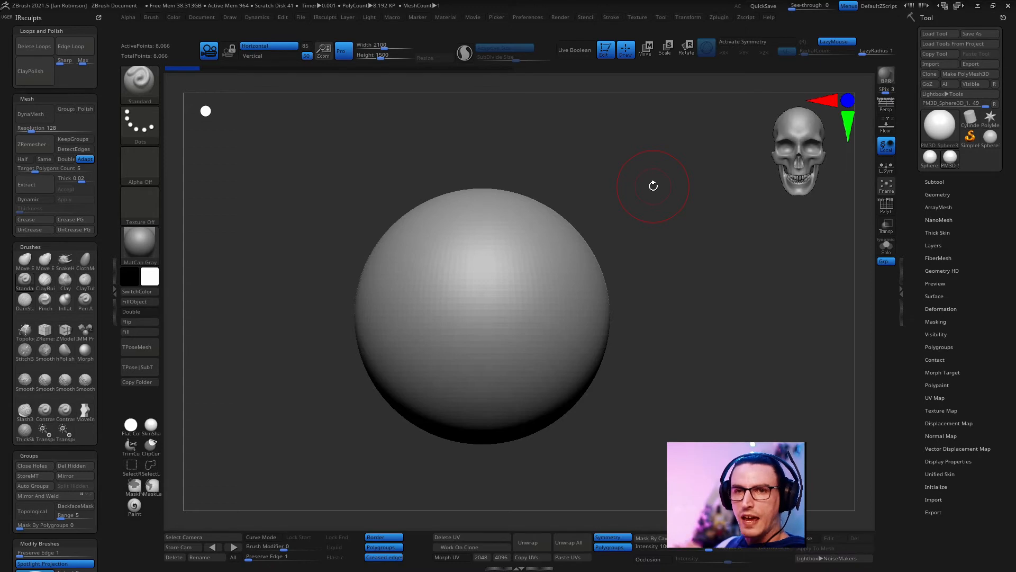
{"action": "mouse_move", "coordinate": [363, 146]}
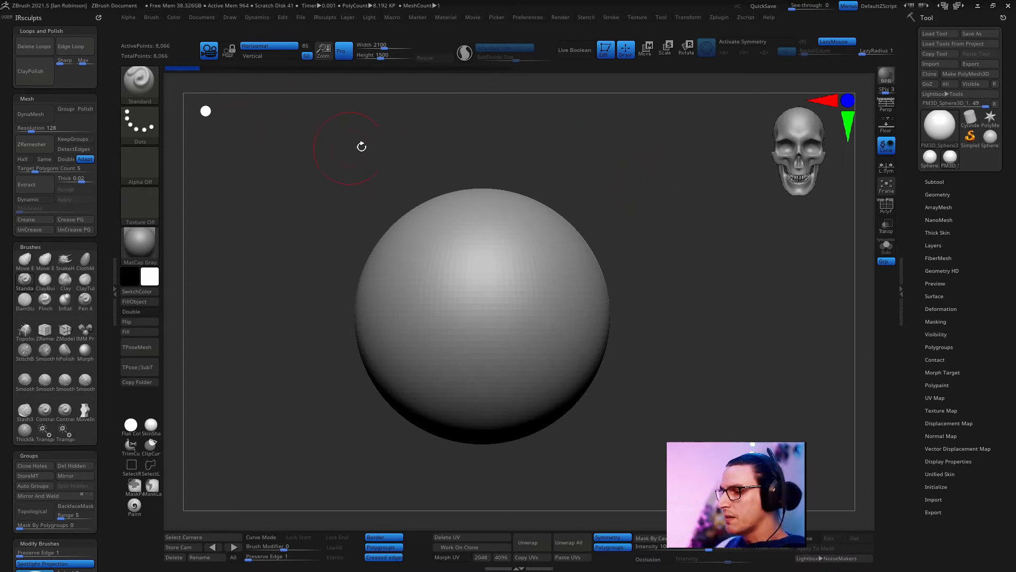
{"action": "mouse_move", "coordinate": [511, 182]}
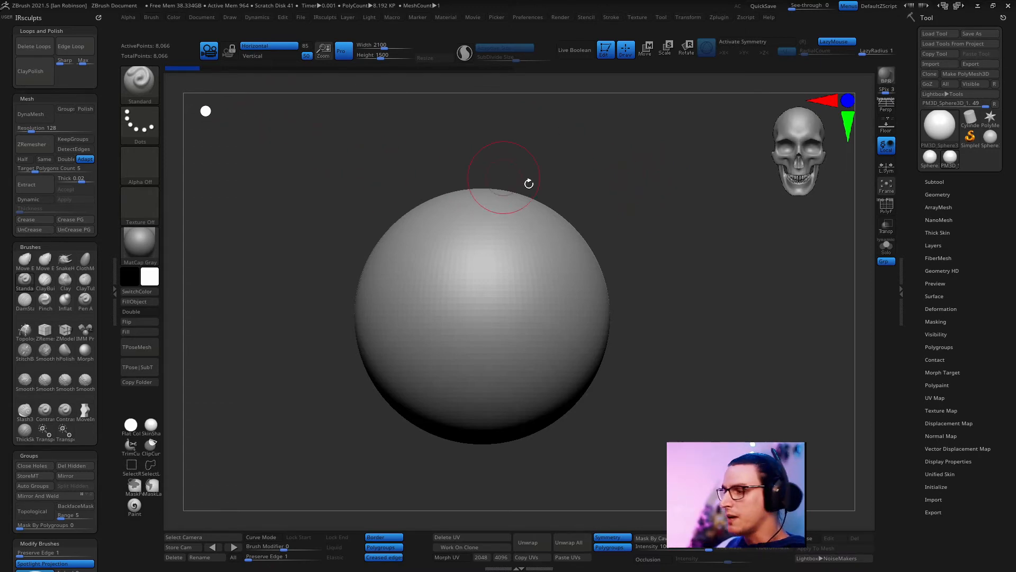
{"action": "mouse_move", "coordinate": [622, 198]}
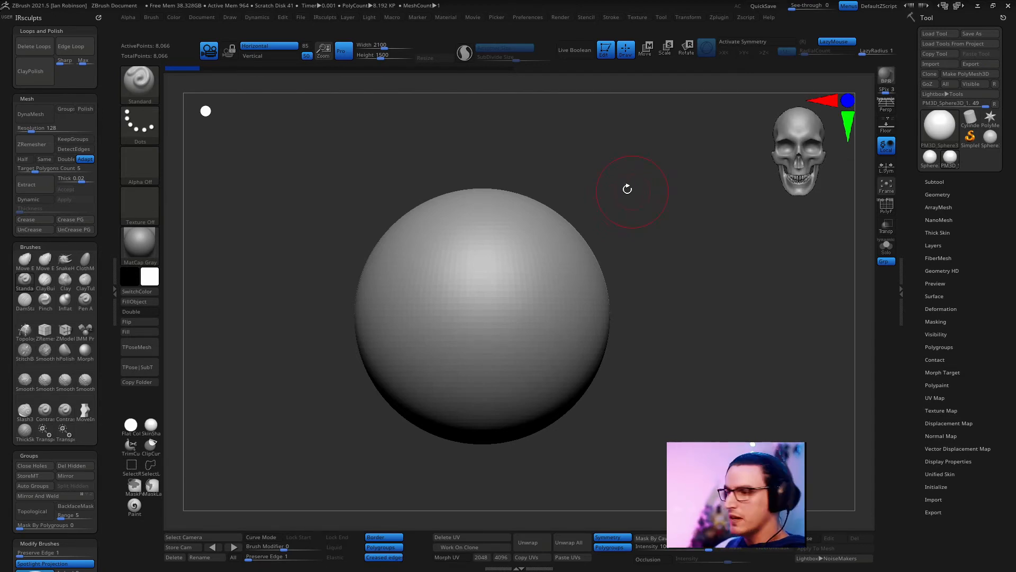
{"action": "mouse_move", "coordinate": [158, 45]}
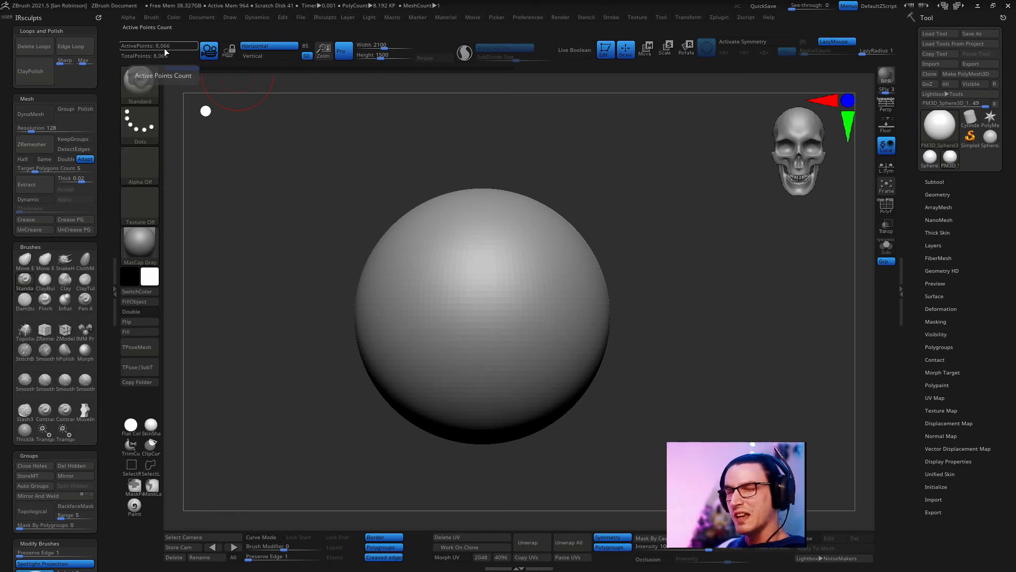
{"action": "mouse_move", "coordinate": [248, 123]}
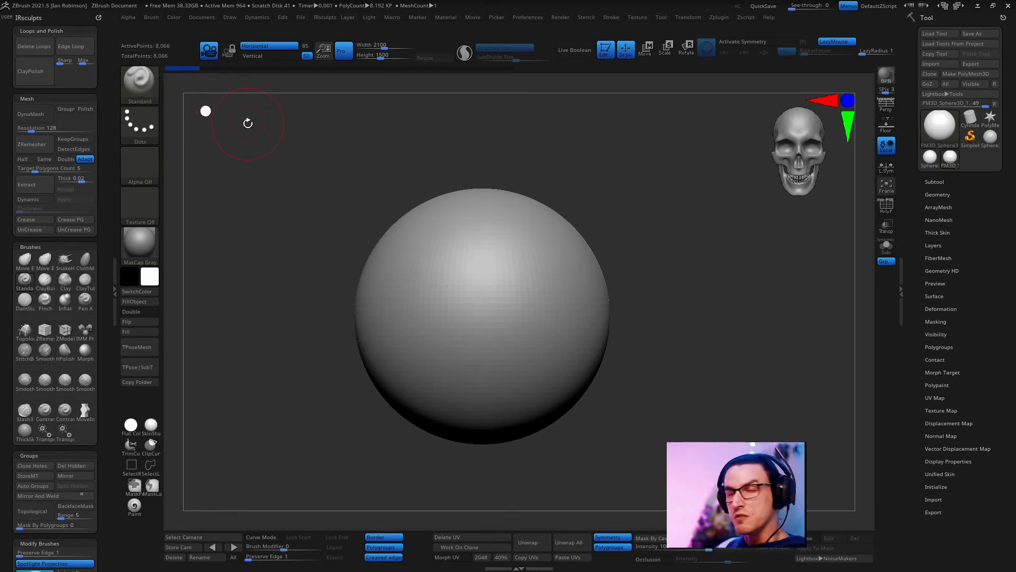
{"action": "mouse_move", "coordinate": [215, 111]}
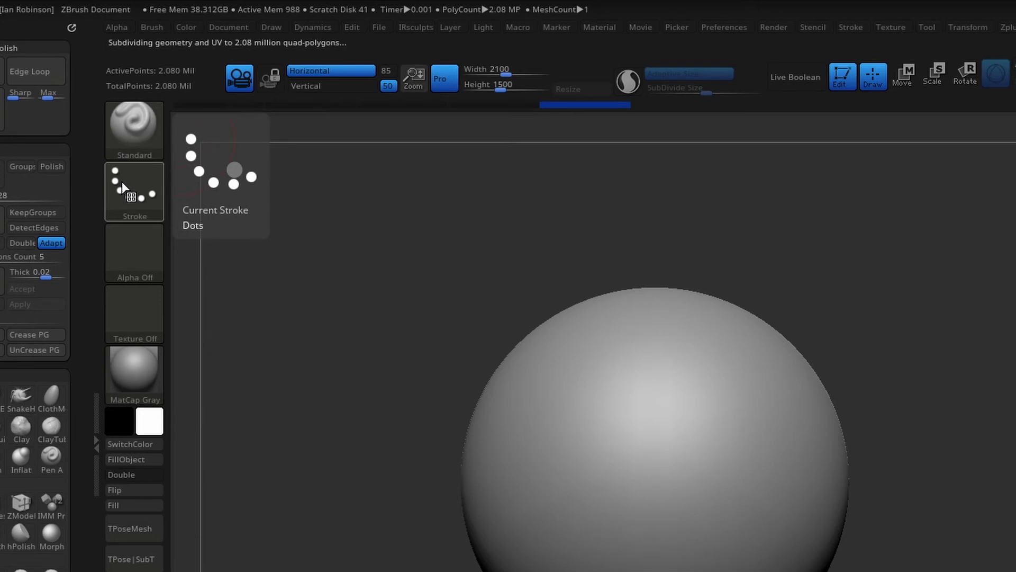
- Set the brush stroke type to DragRect
{"action": "left_click", "coordinate": [134, 188]}
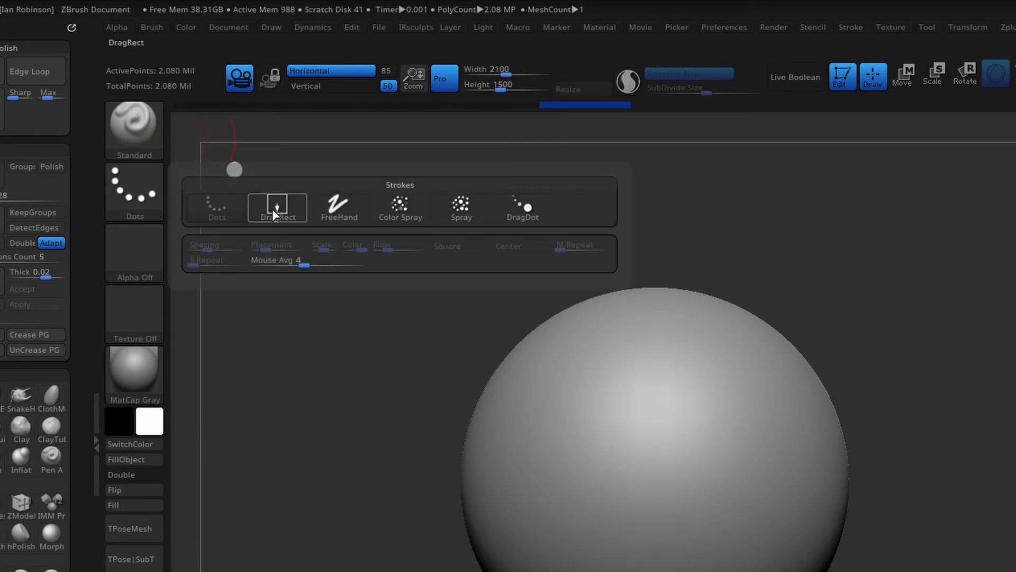
{"action": "left_click", "coordinate": [276, 207]}
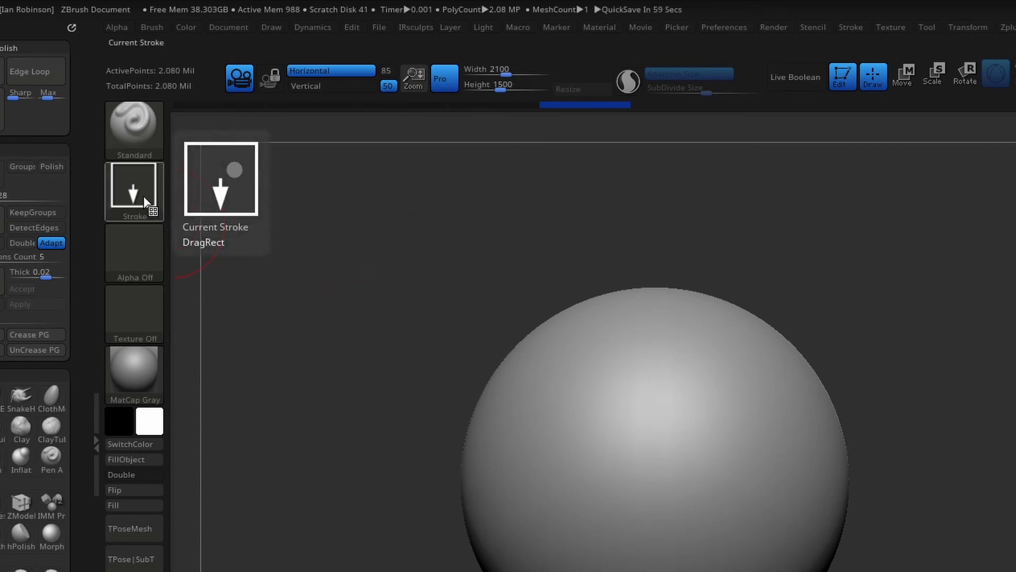
- Import Rock_textures.psd from the Alpha palette as the brush alpha
{"action": "left_click", "coordinate": [133, 253]}
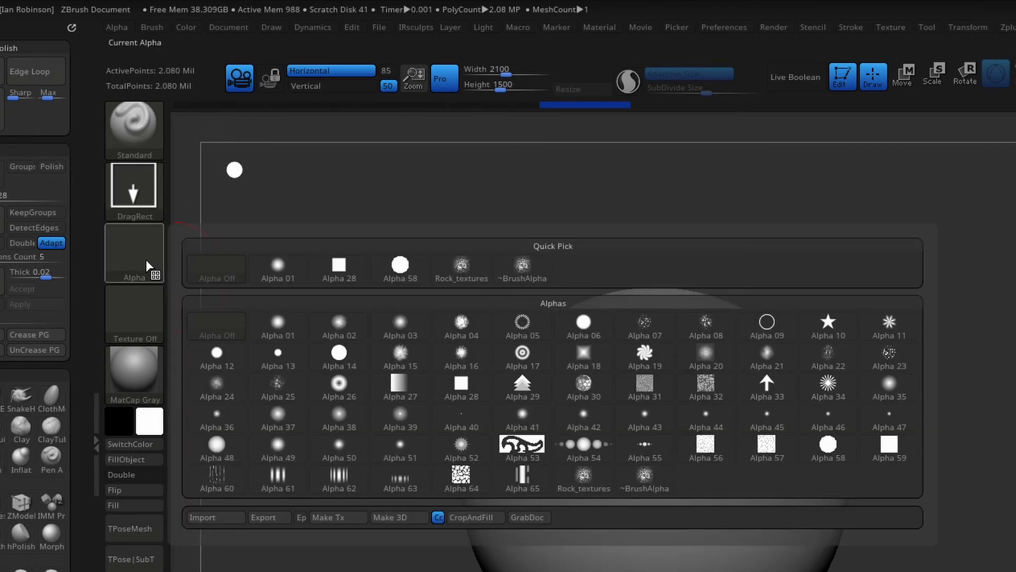
{"action": "left_click", "coordinate": [215, 517]}
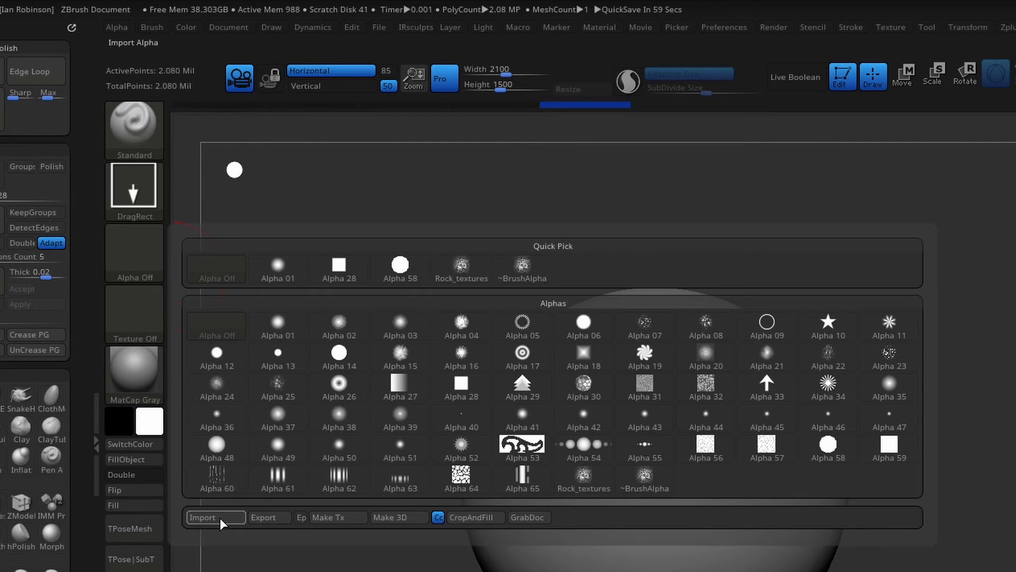
{"action": "left_click", "coordinate": [202, 516]}
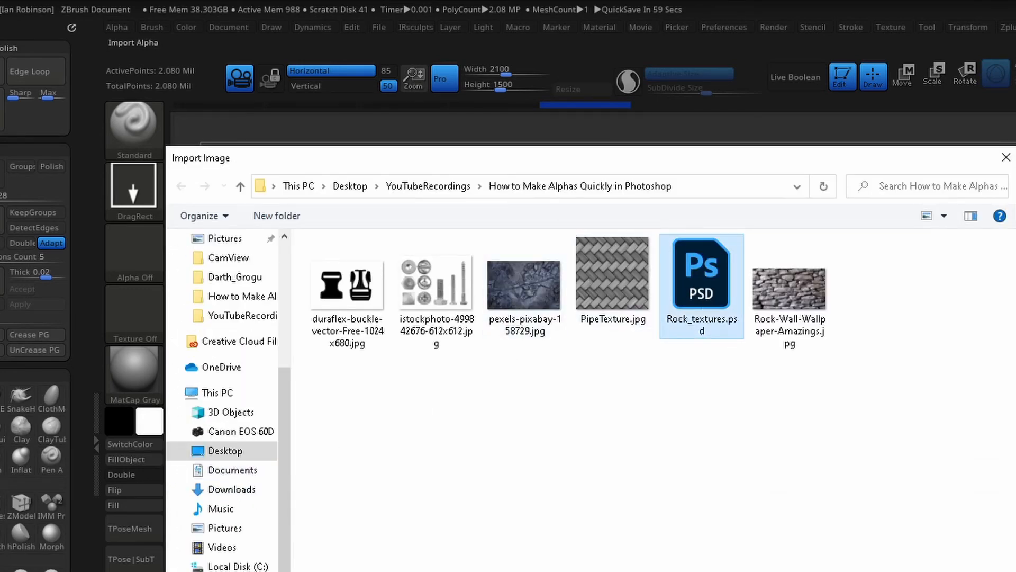
{"action": "double_click", "coordinate": [701, 272]}
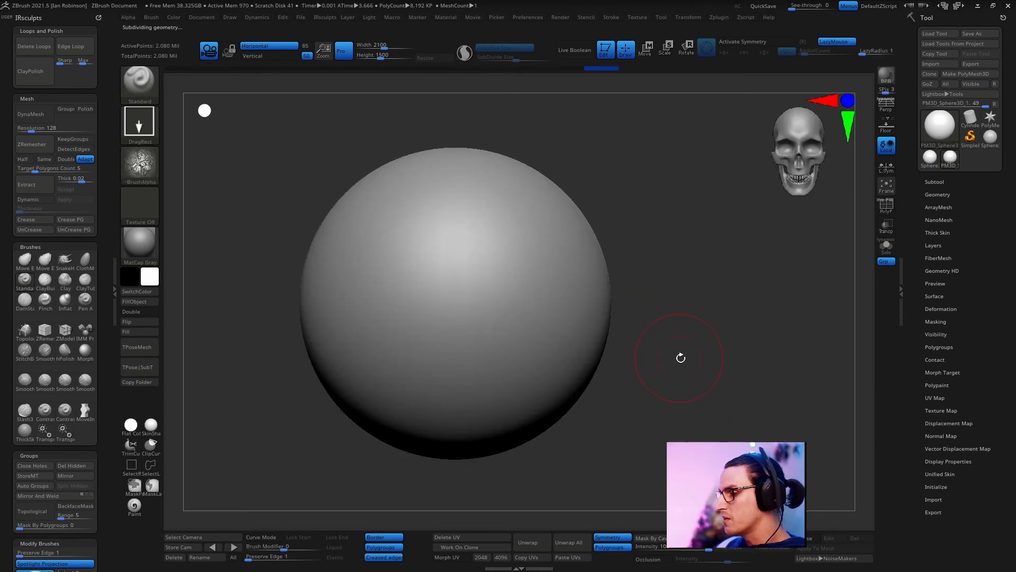
- Lower Z Intensity to 16 and stamp the Rock_textures alpha over the sphere with DragRect strokes
{"action": "right_click", "coordinate": [681, 357]}
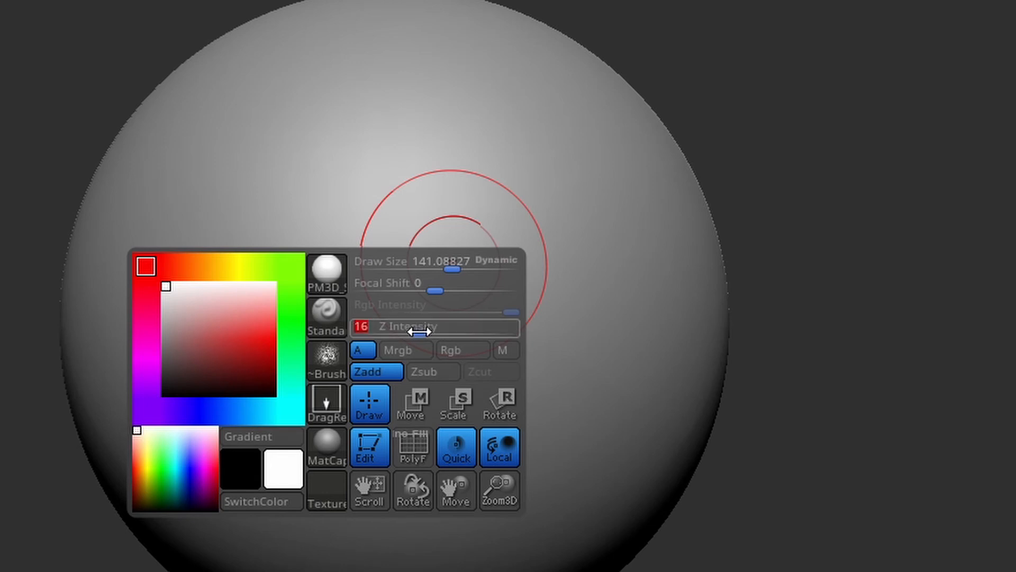
{"action": "mouse_move", "coordinate": [368, 351]}
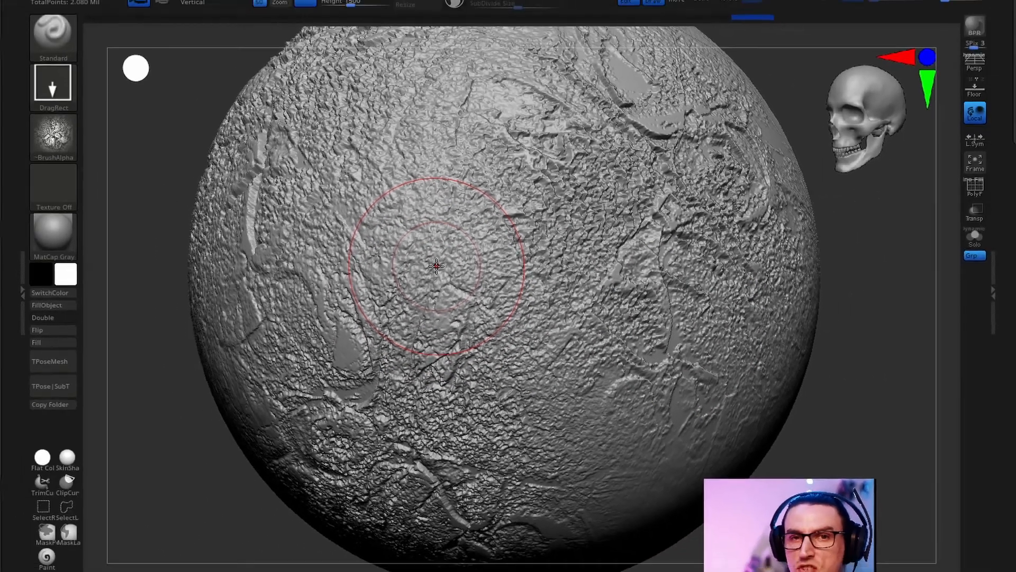
{"action": "key", "text": "Tab"}
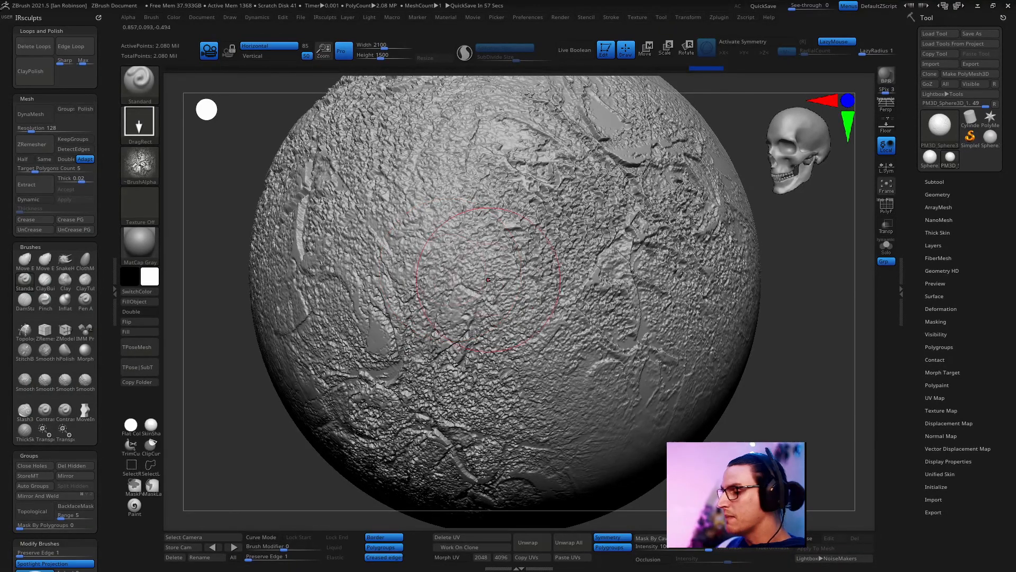